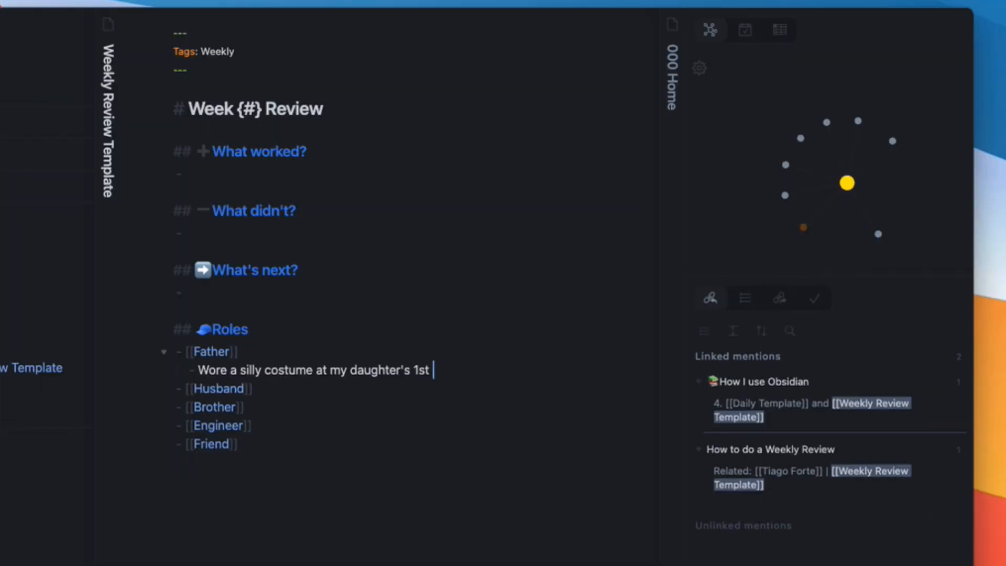
Step: Finish the Father entry with 'bday' so it reads 'wore a silly costume at your daughter's 1st bday'
text(bday)
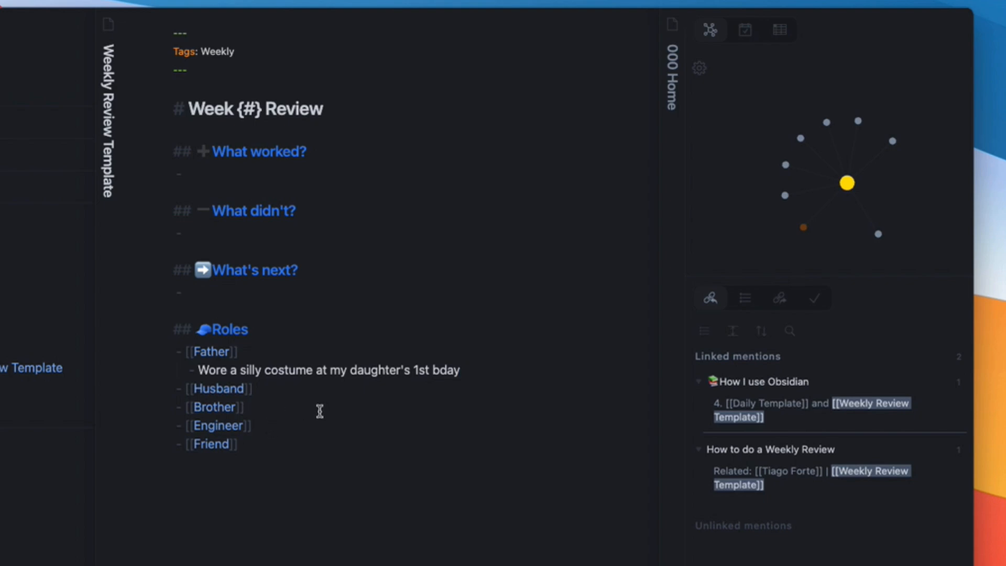
click(211, 351)
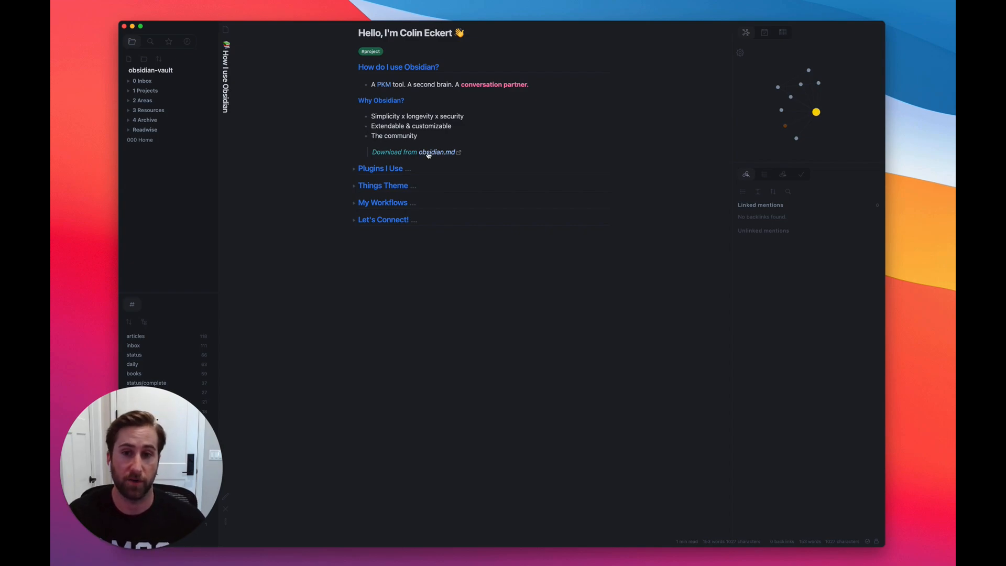
click(415, 152)
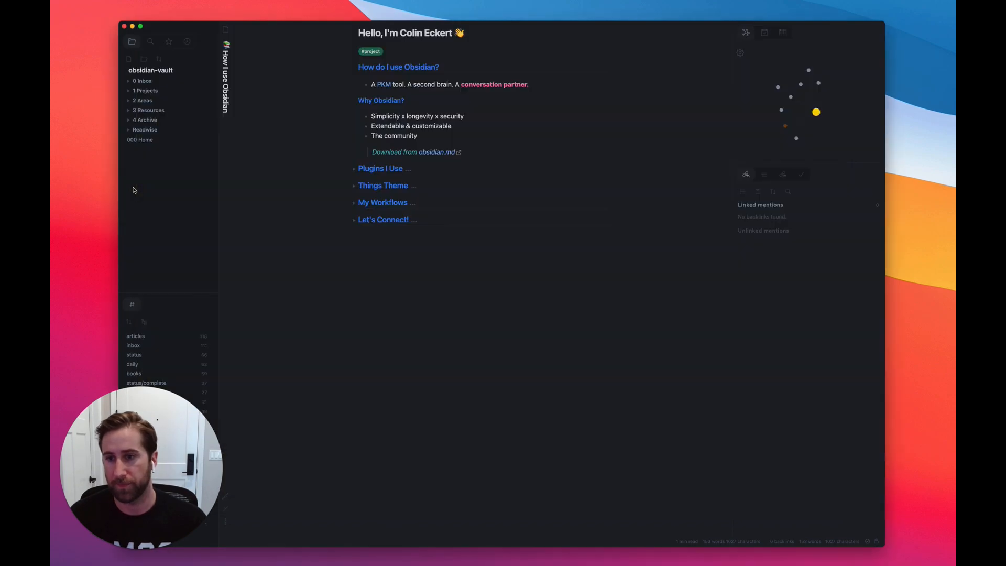
mouse_move(467, 227)
text(open)
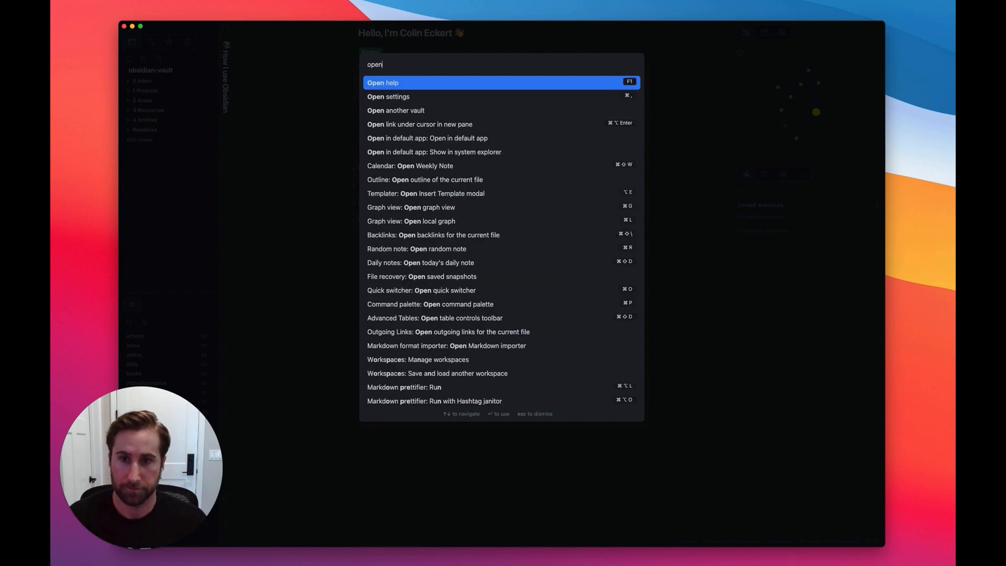
click(396, 110)
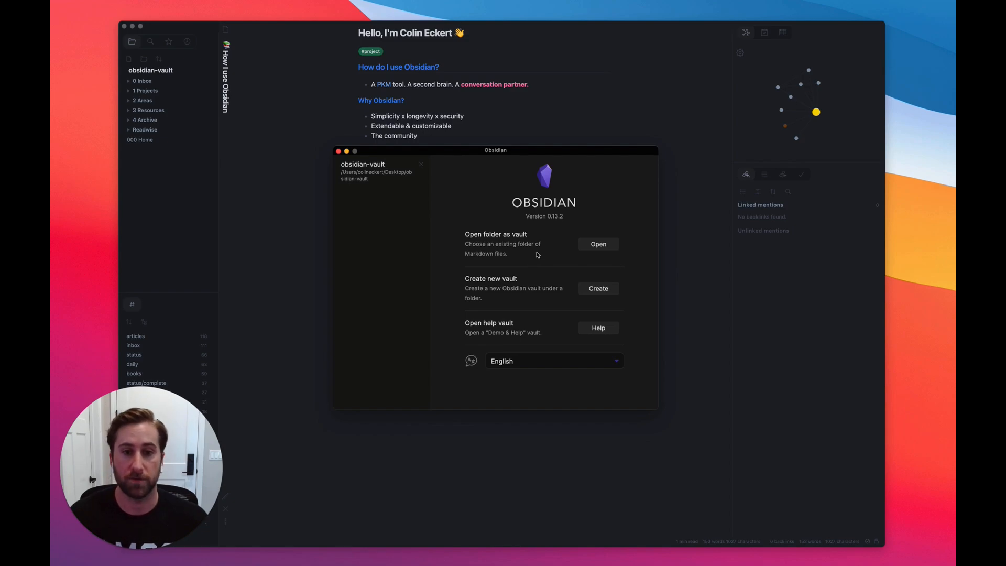
mouse_move(537, 276)
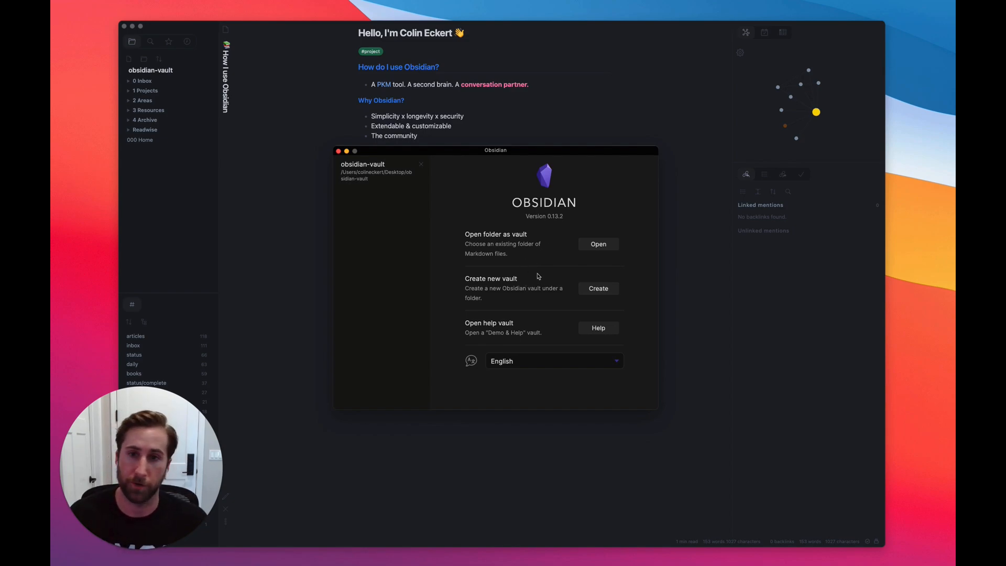
mouse_move(481, 250)
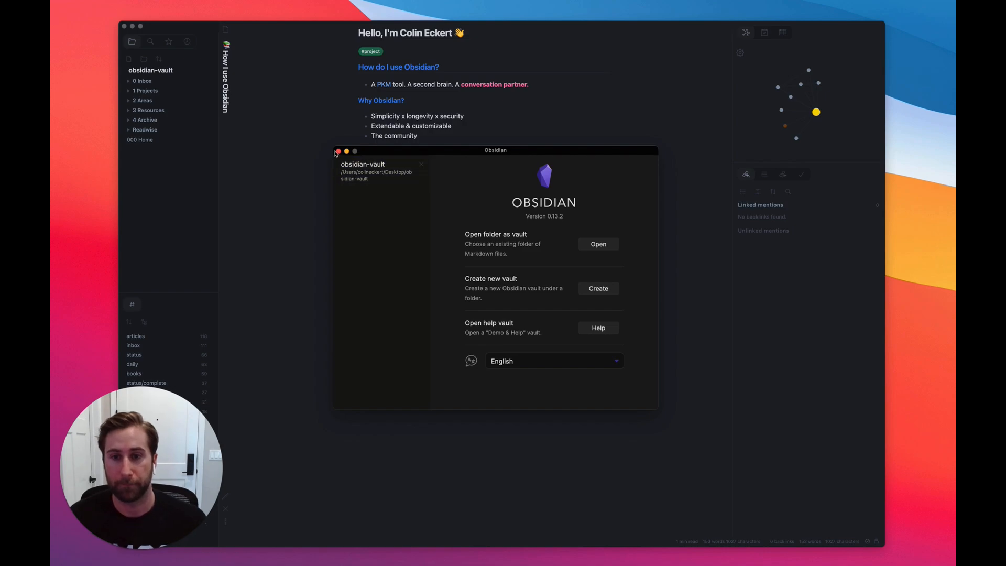
click(337, 151)
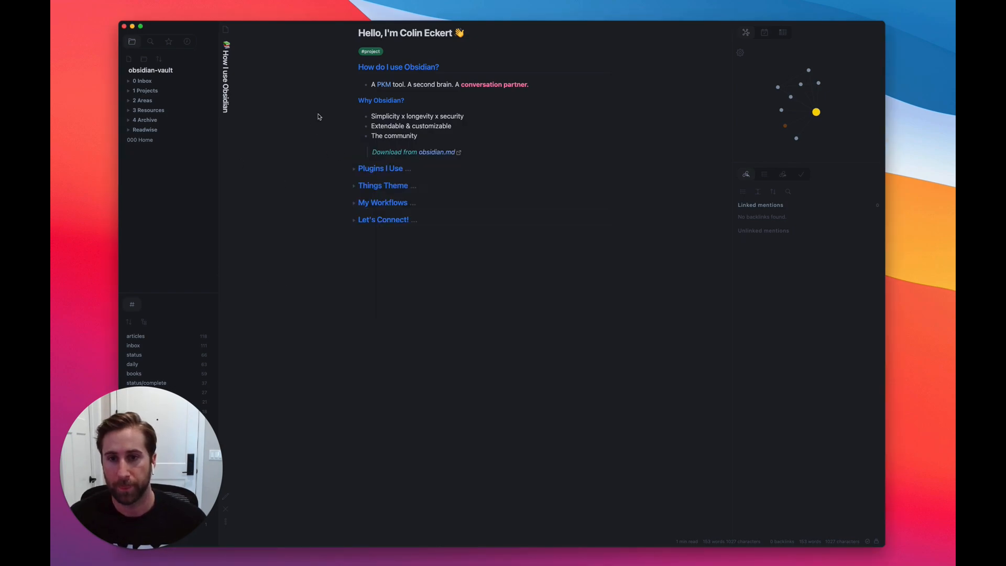
Step: Fold the intro, unfold Plugins I Use, expand 1 Projects and glance at the git cherry pick note
click(353, 68)
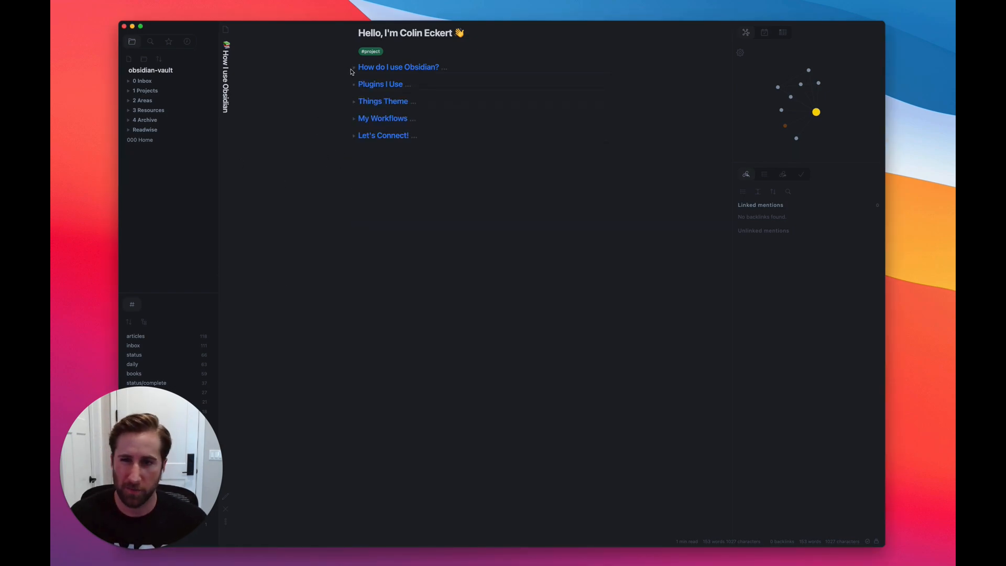
click(354, 84)
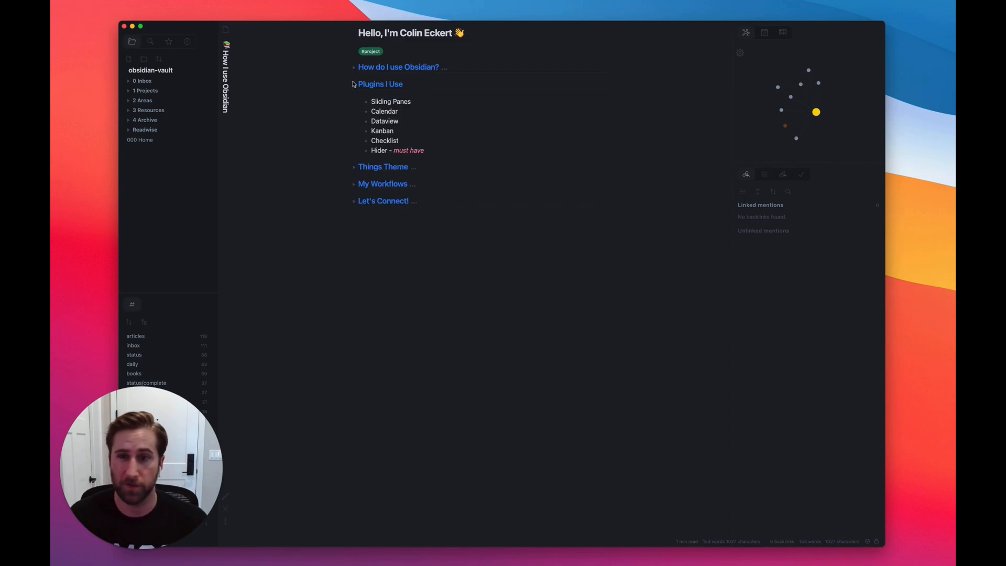
mouse_move(378, 118)
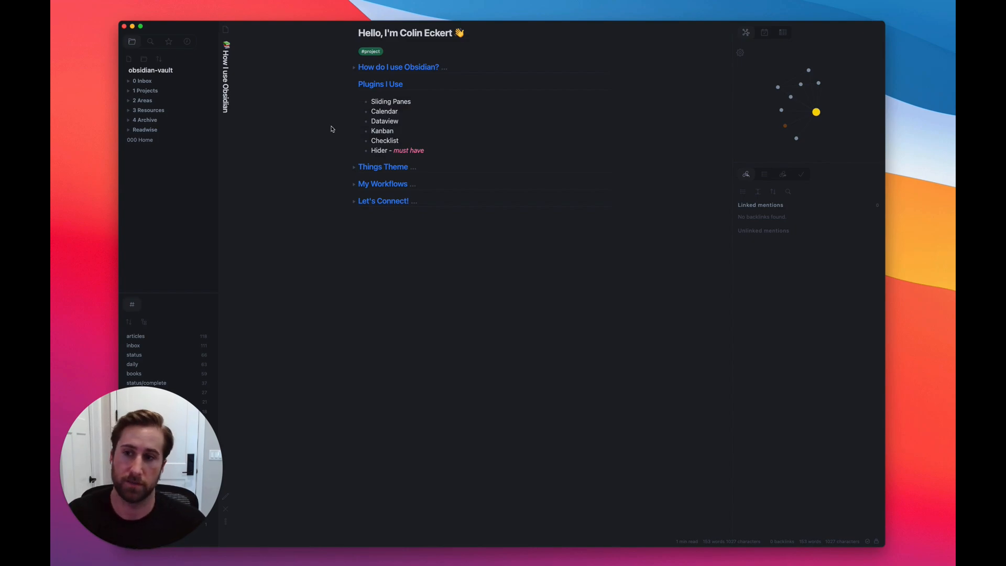
click(145, 90)
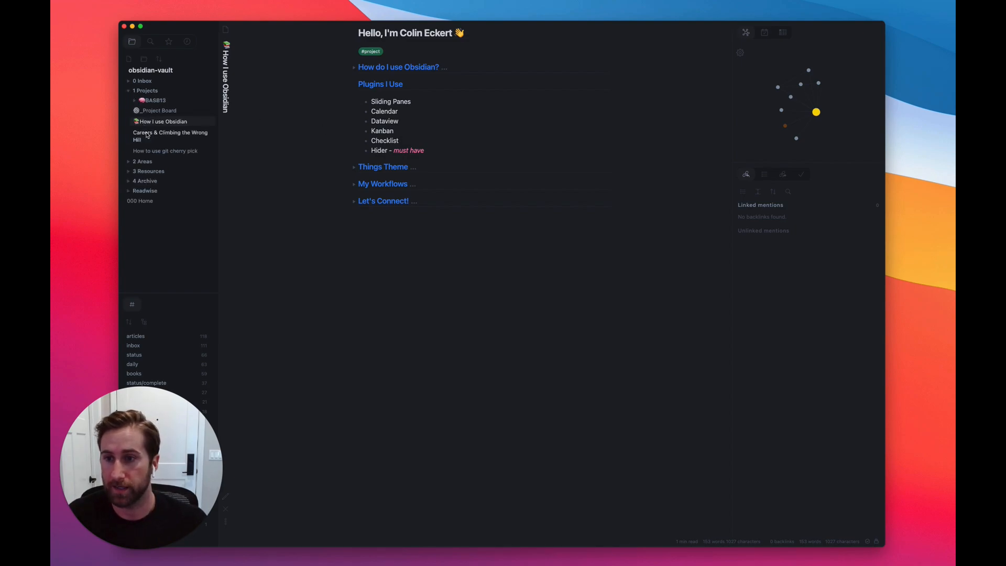
mouse_move(164, 155)
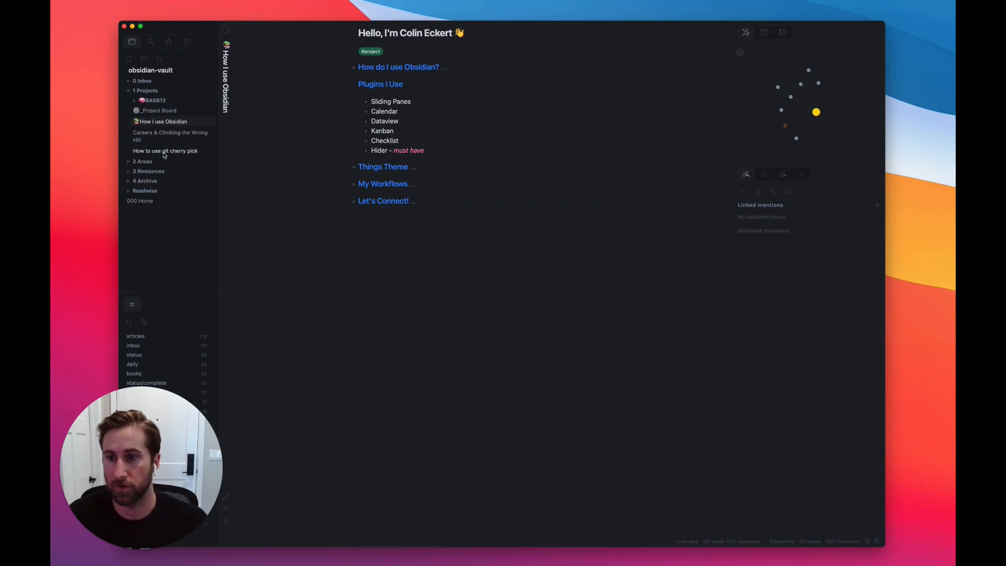
click(164, 150)
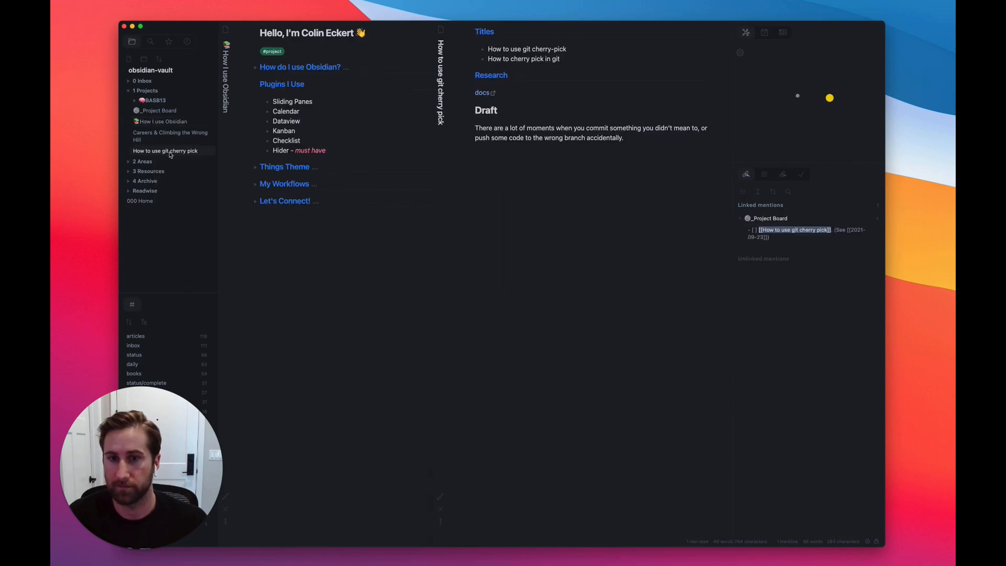
click(170, 136)
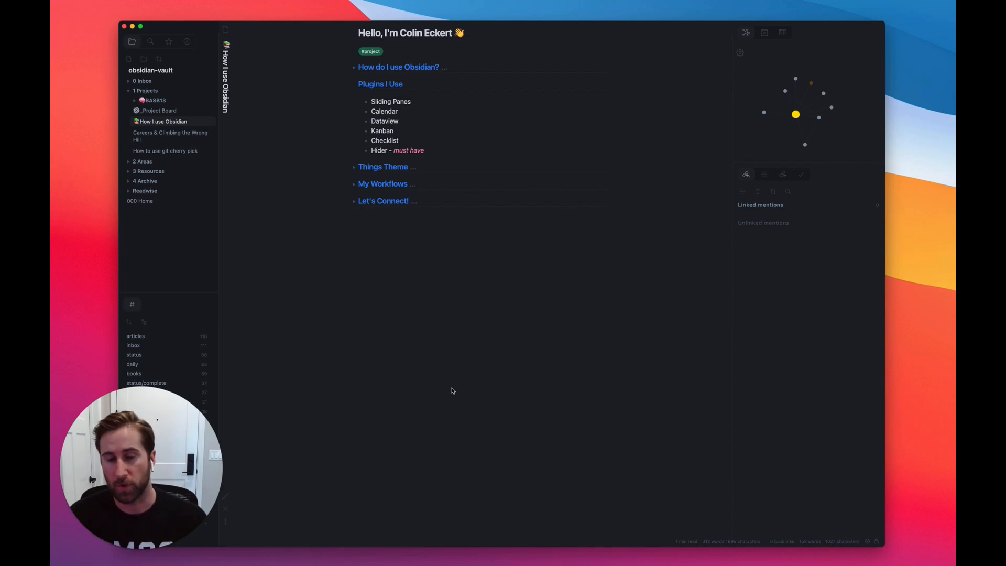
mouse_move(748, 44)
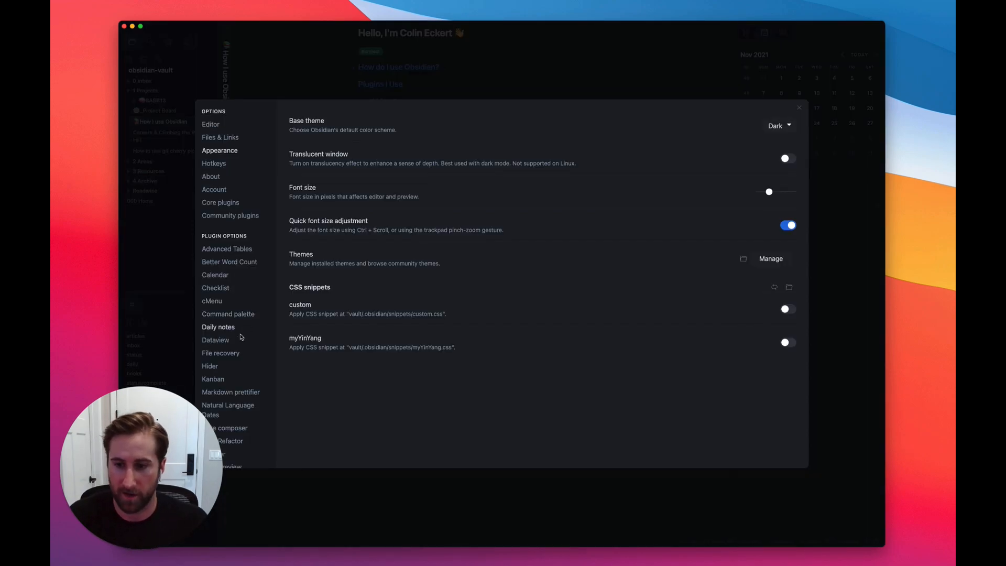
Step: In Hider settings, stop hiding scroll bars while keeping the title bar and app ribbon hidden
click(209, 366)
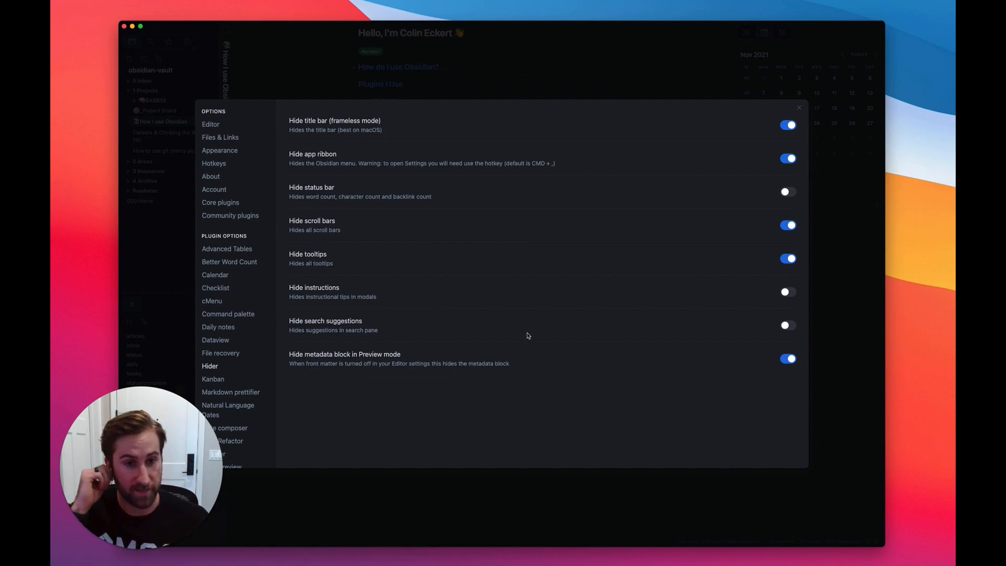
mouse_move(357, 261)
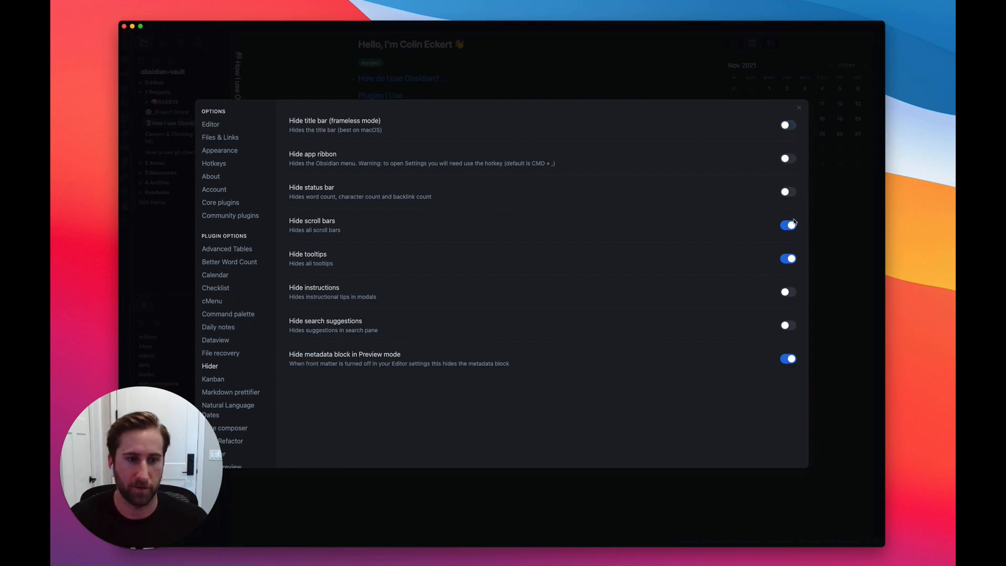
click(798, 107)
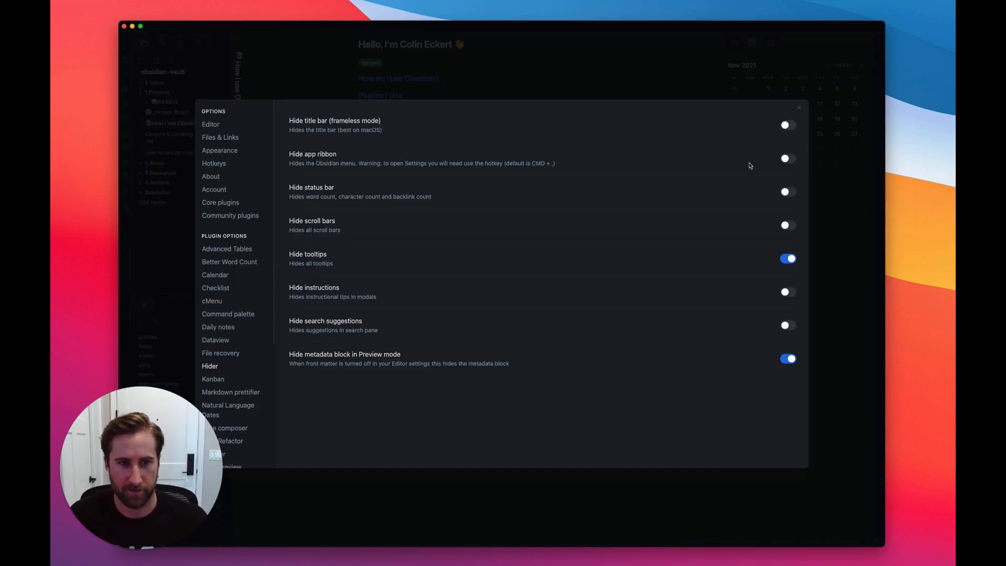
click(787, 125)
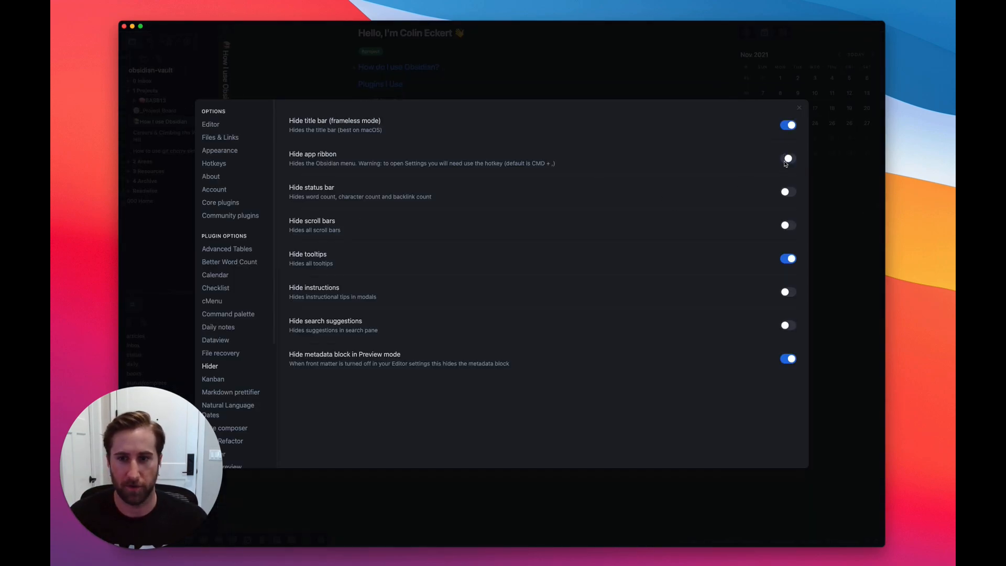
click(787, 159)
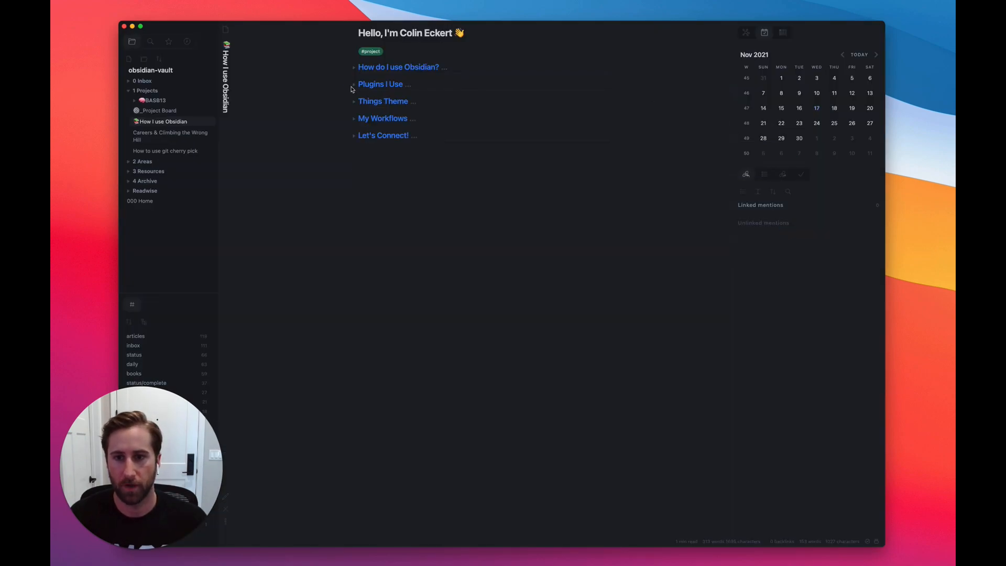
click(353, 101)
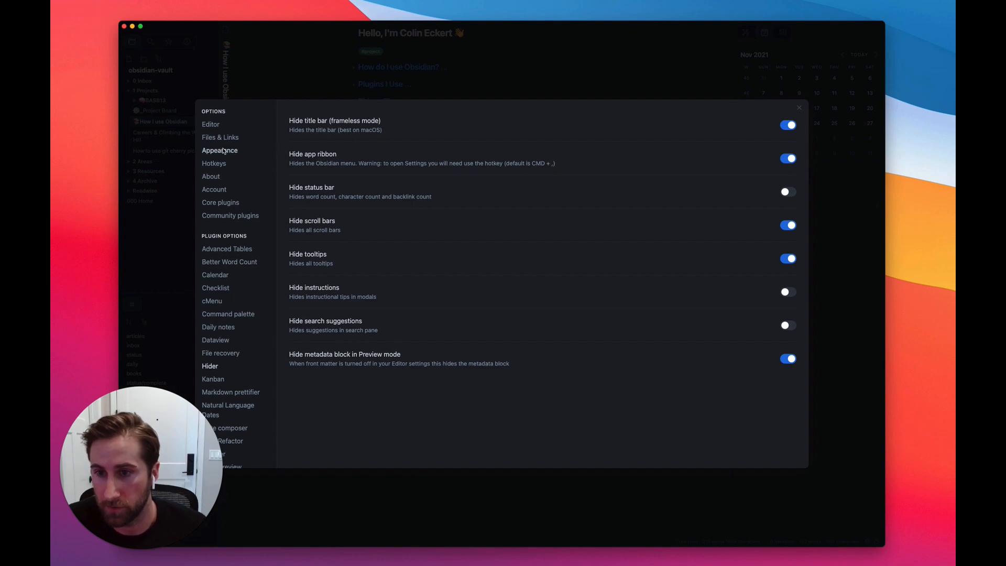
click(219, 150)
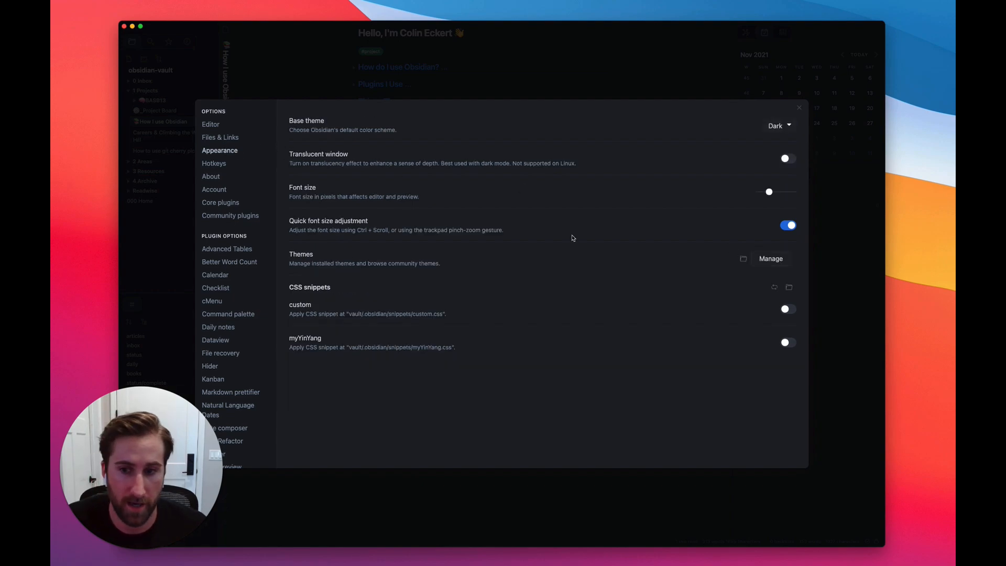
click(770, 259)
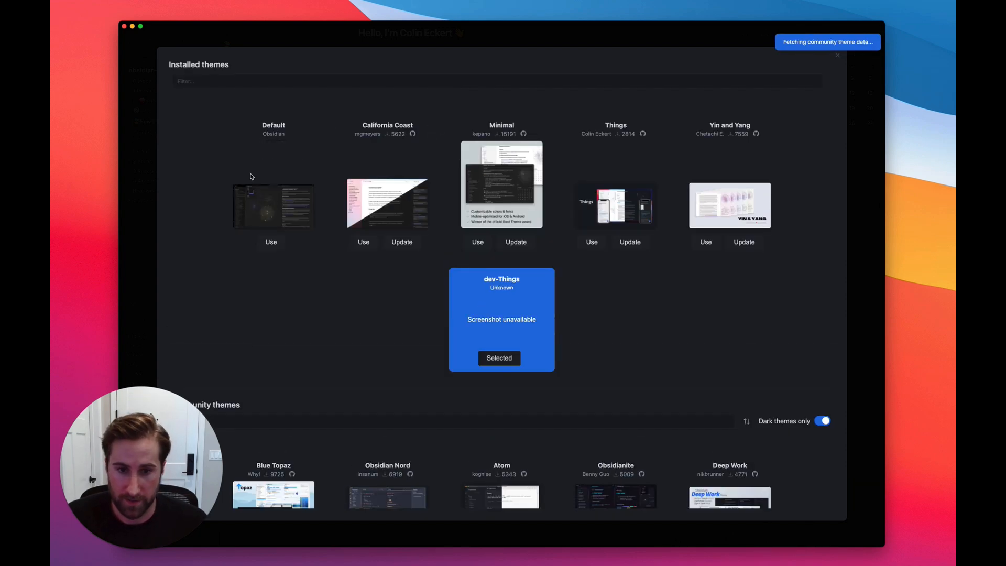
mouse_move(632, 198)
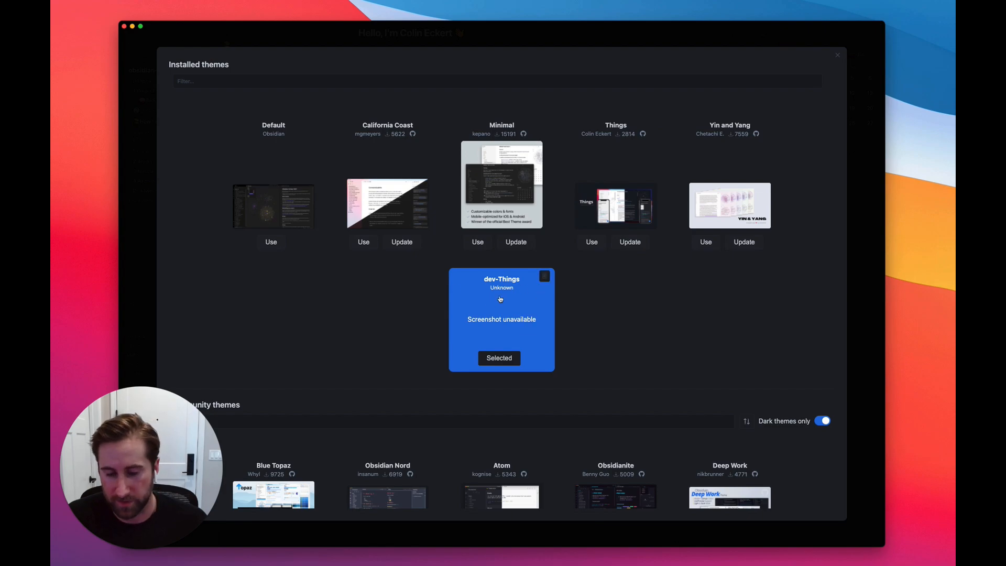
scroll(down, 3)
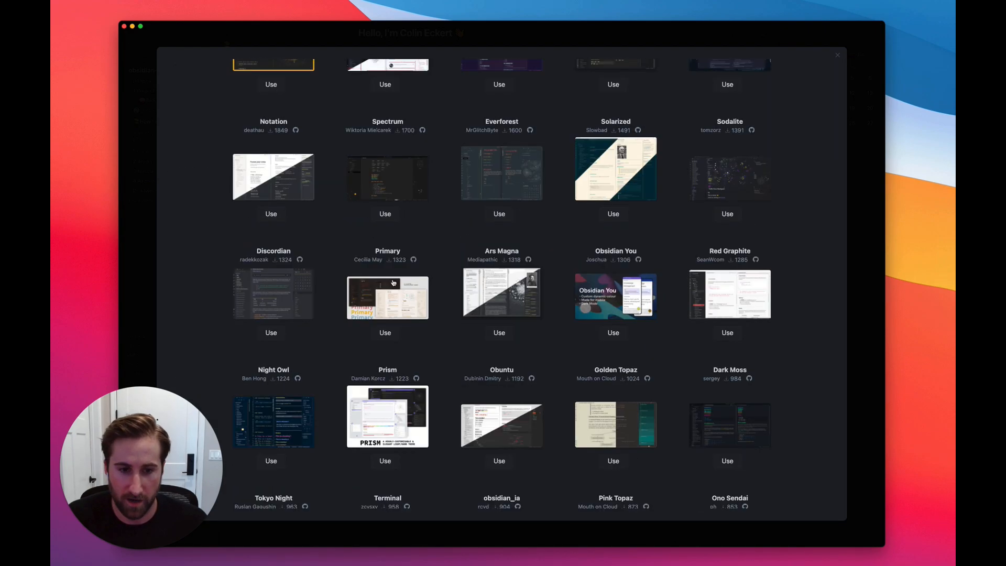
scroll(down, 3)
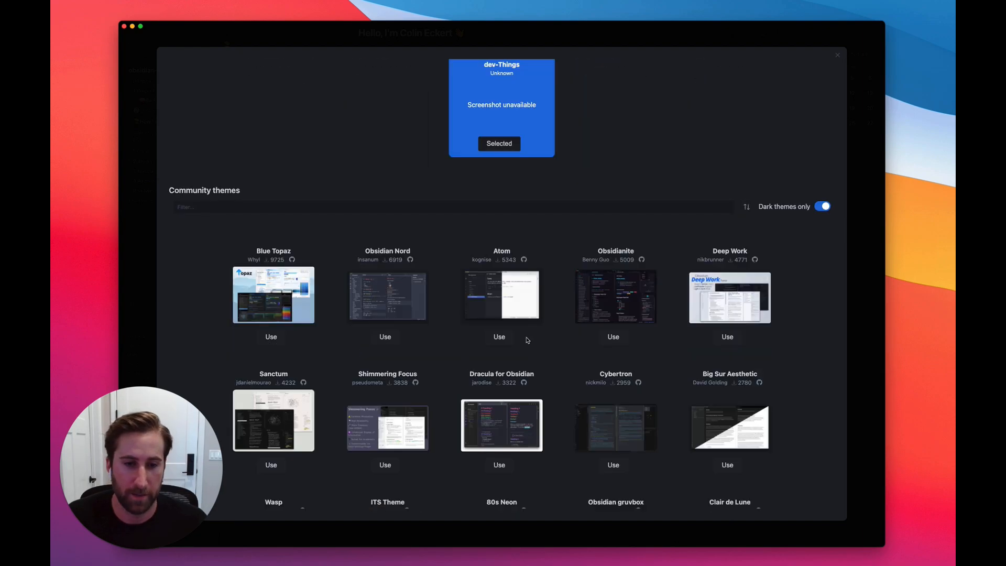
mouse_move(364, 135)
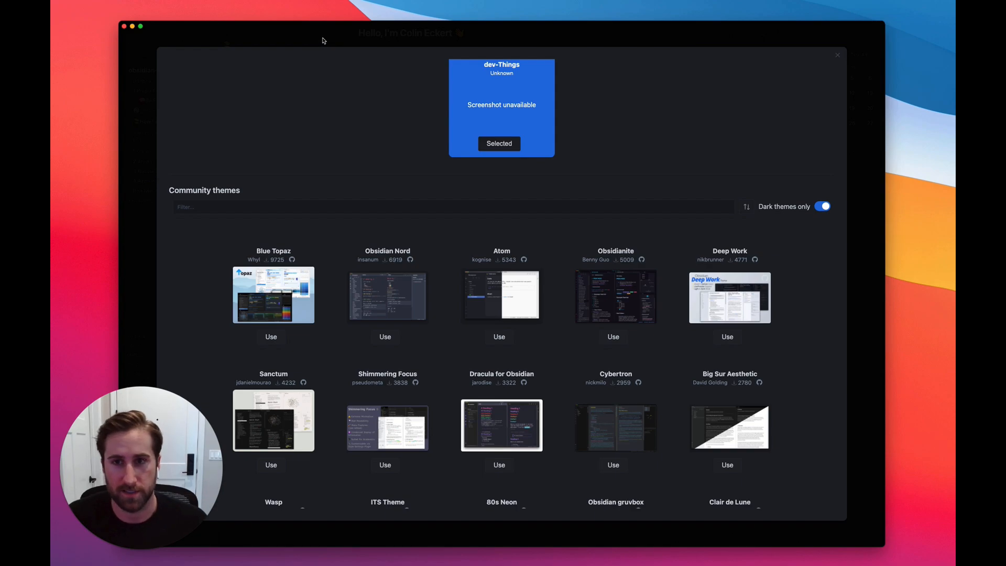
Step: Close the community themes gallery to return to the note
click(837, 56)
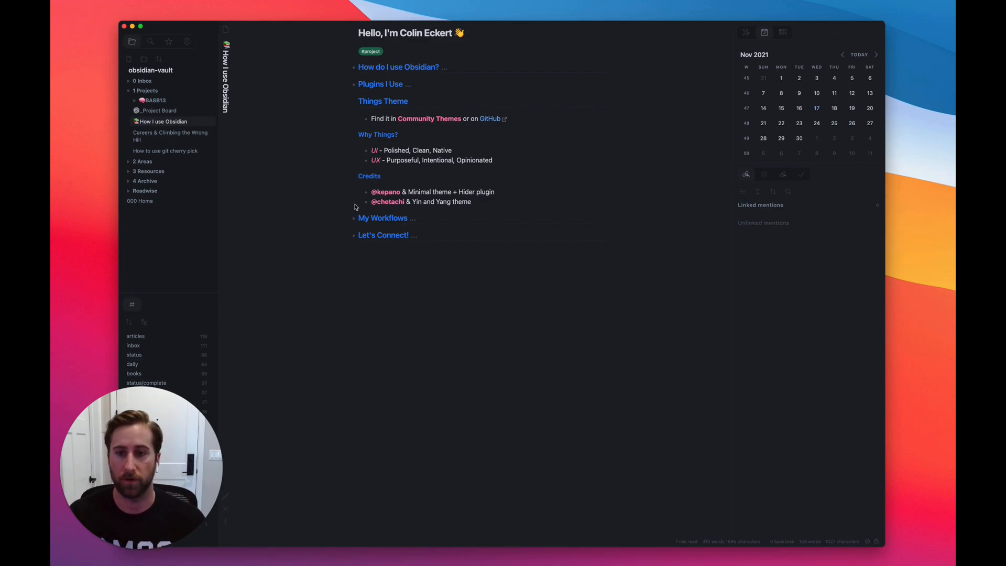
Step: Fold Things Theme, unfold My Workflows, and expand the 2 Areas folder in the vault
click(383, 101)
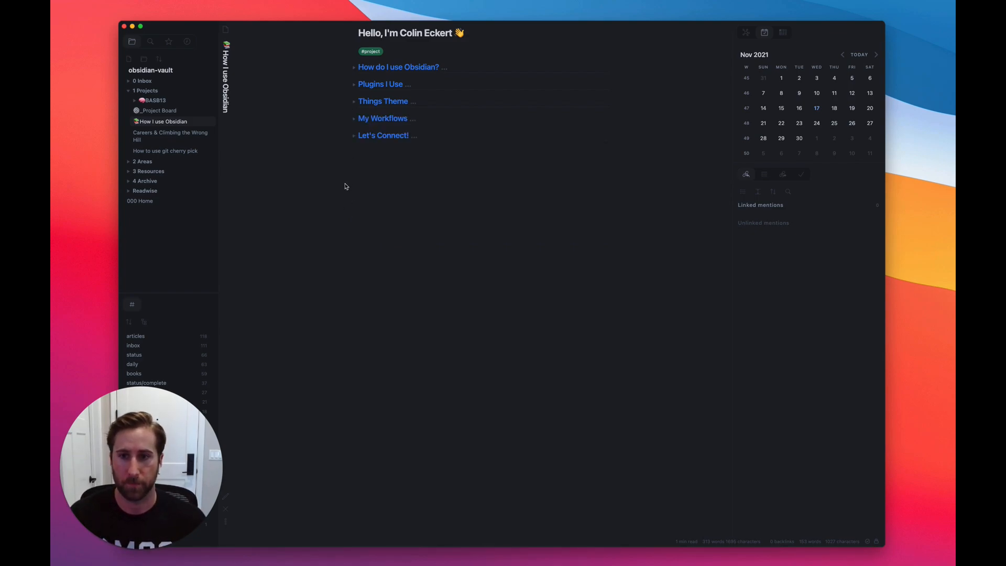
click(354, 118)
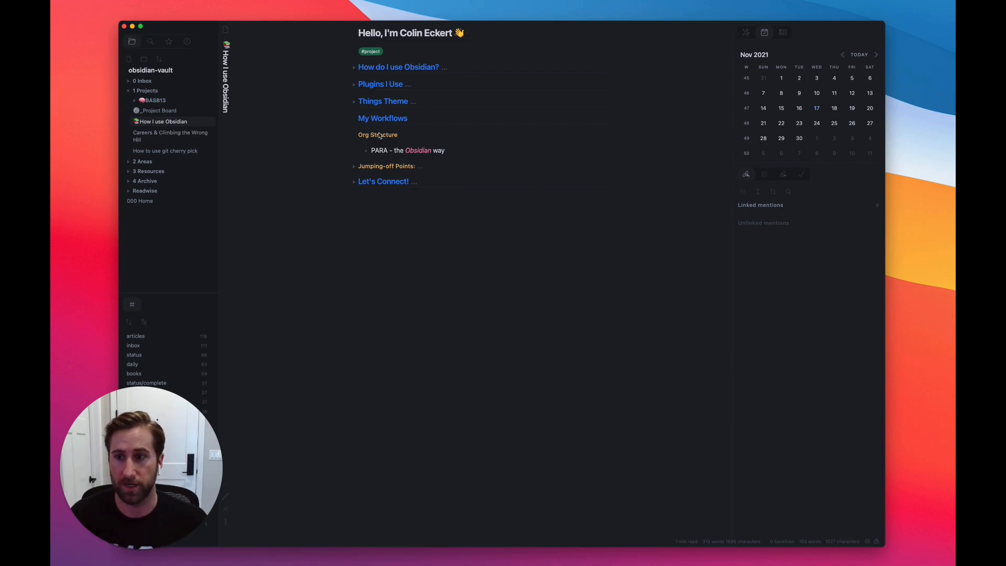
mouse_move(505, 136)
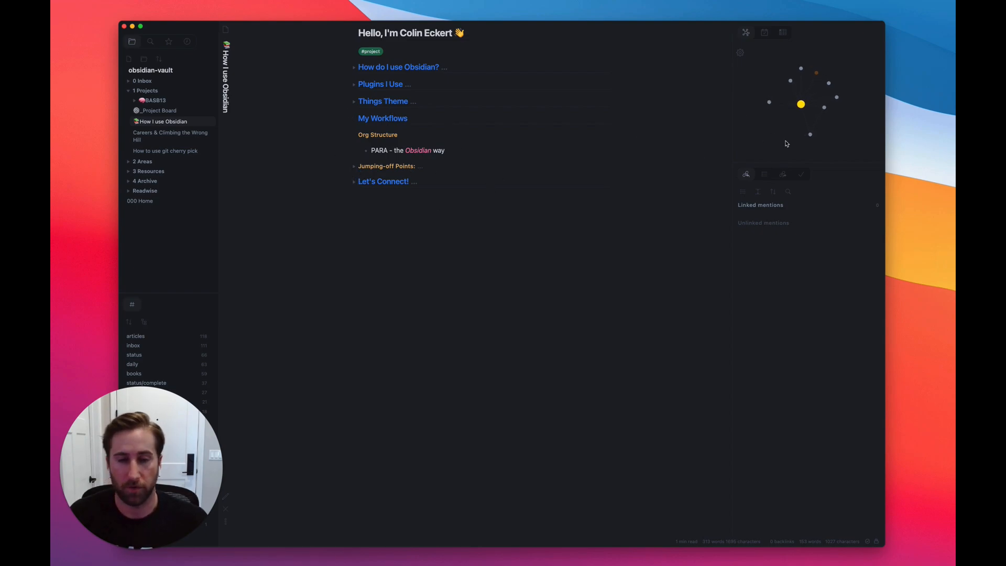
mouse_move(330, 116)
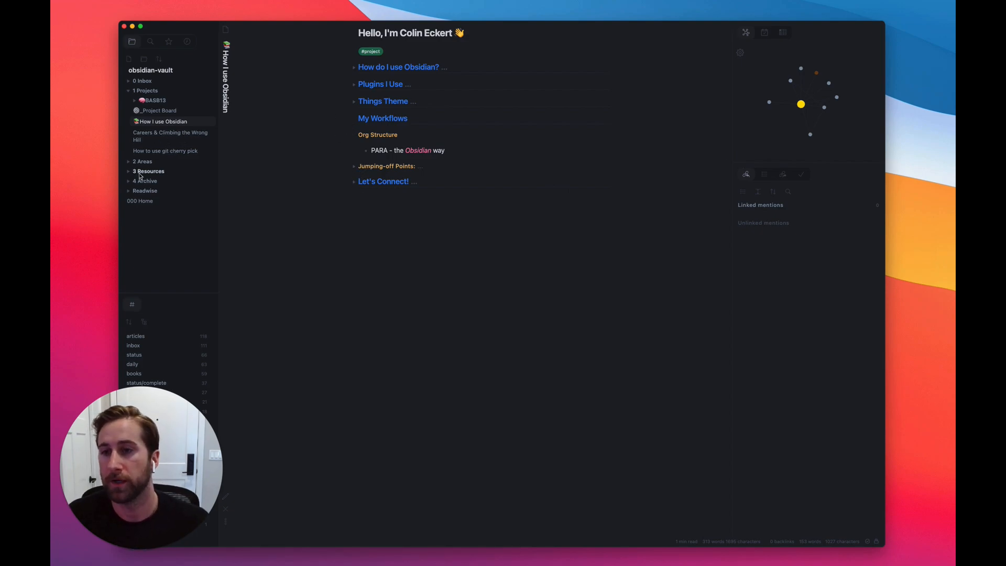
click(141, 161)
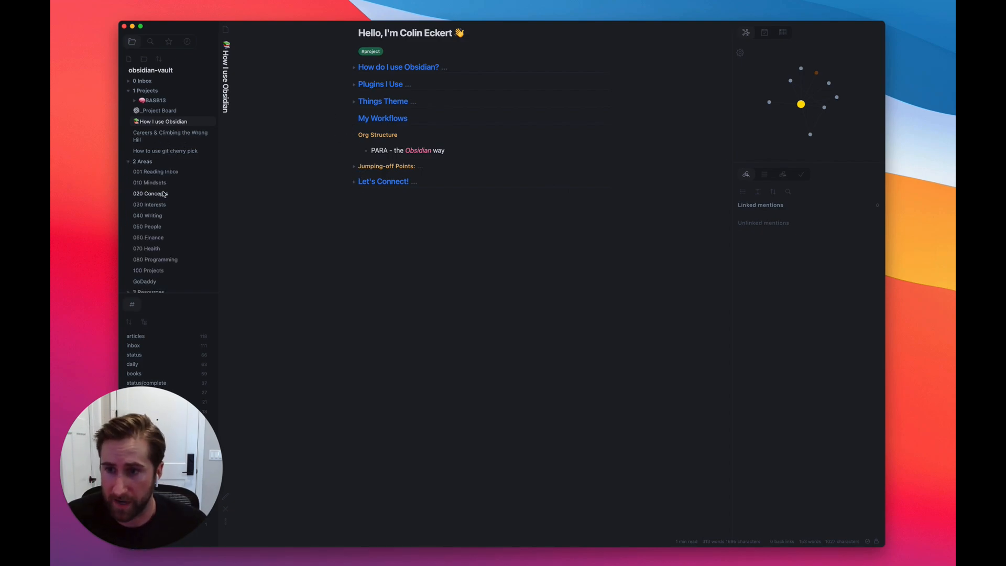
mouse_move(148, 215)
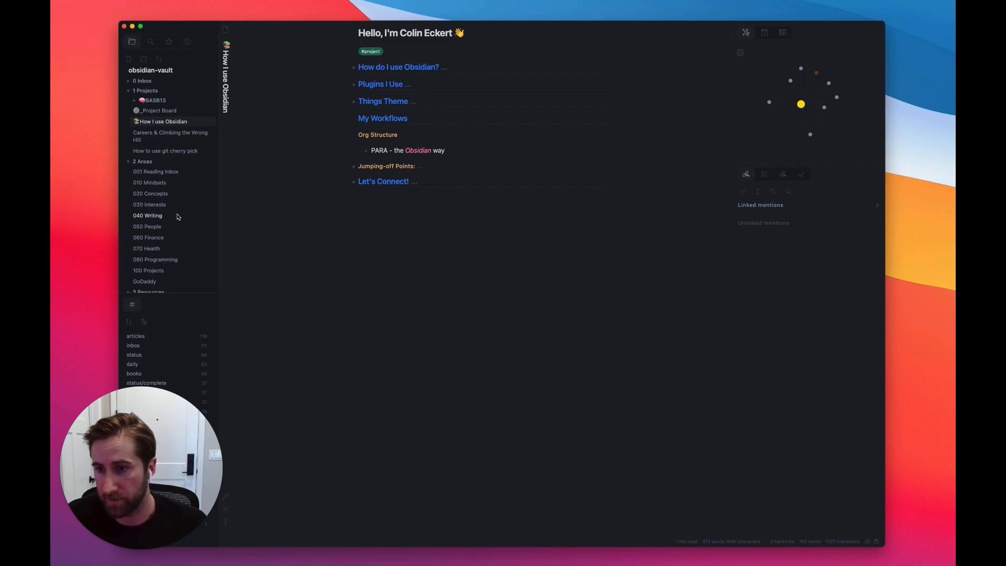
mouse_move(169, 245)
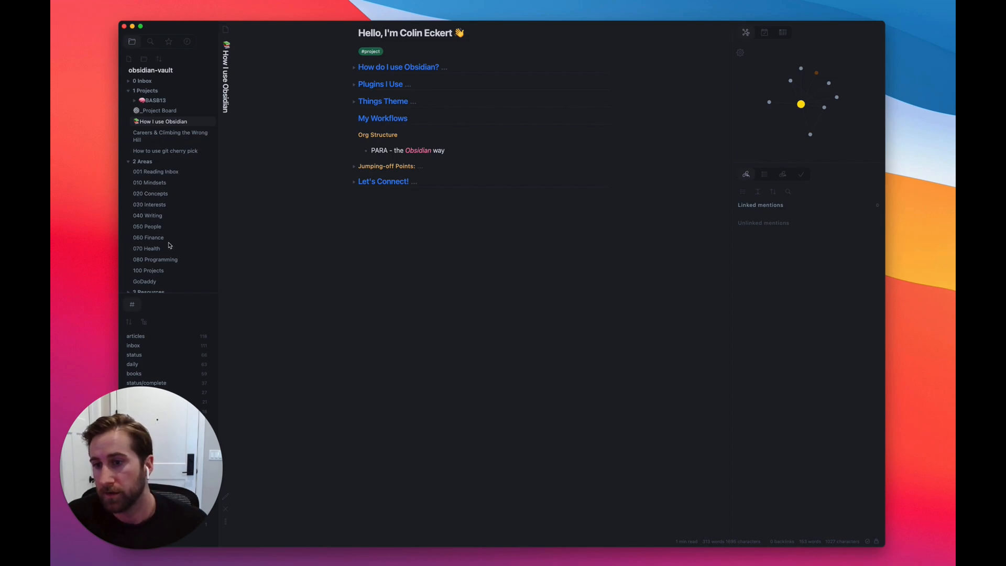
Step: Open the 060 Finance note with its Finance MOC from the 2 Areas folder
click(147, 238)
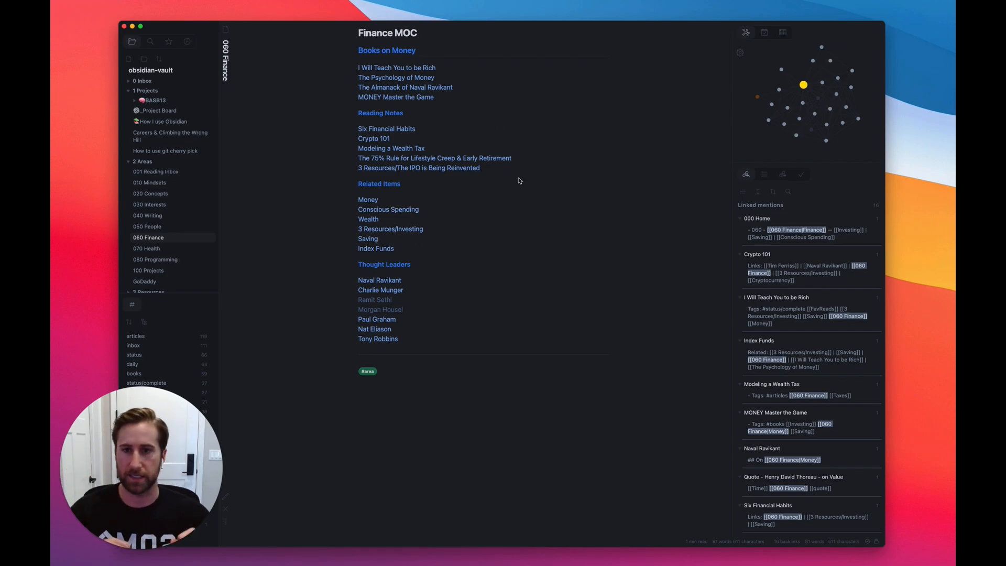
mouse_move(475, 176)
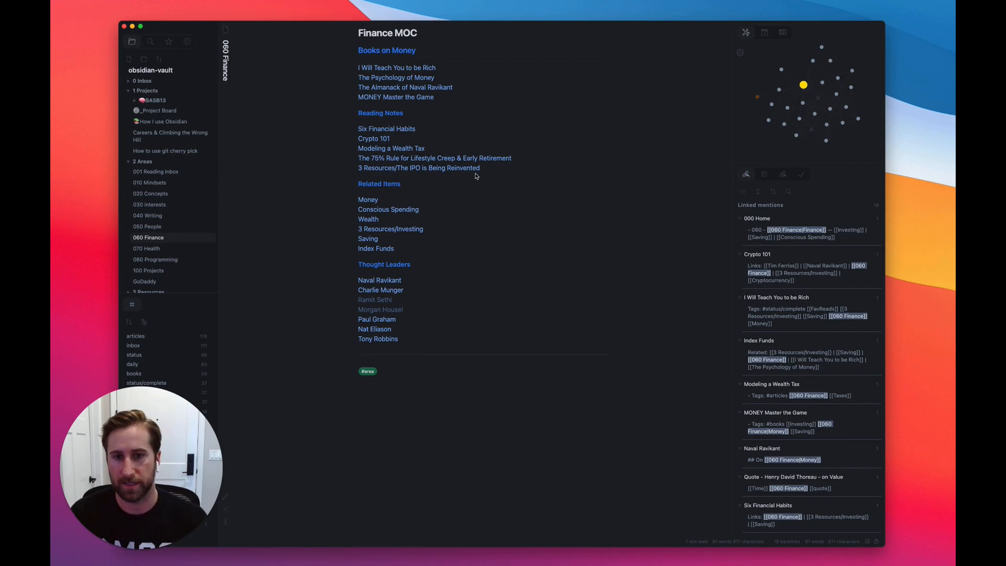
Step: Open the 080 Programming note with its Programming MOC and tool sharpening checklist
click(155, 259)
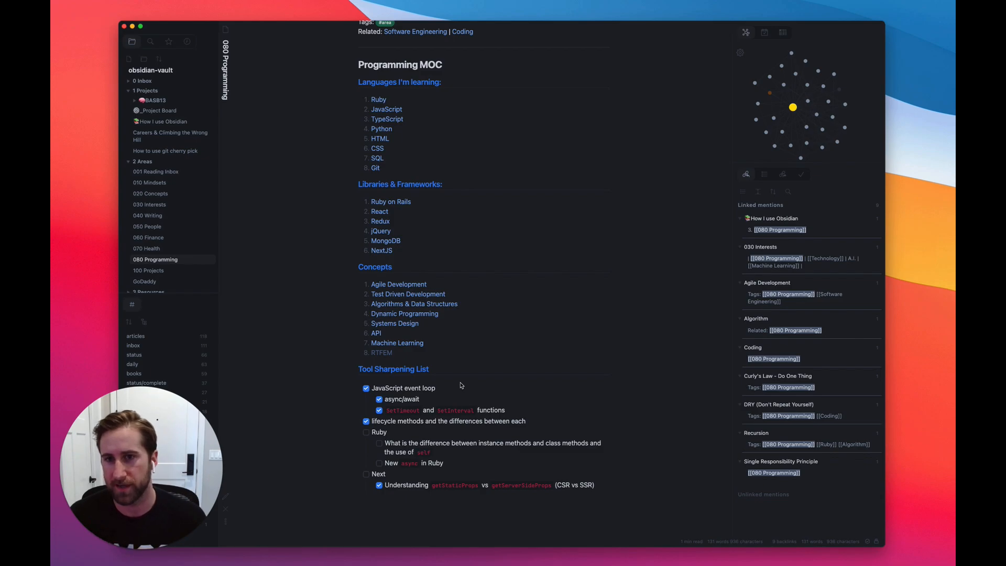
mouse_move(355, 371)
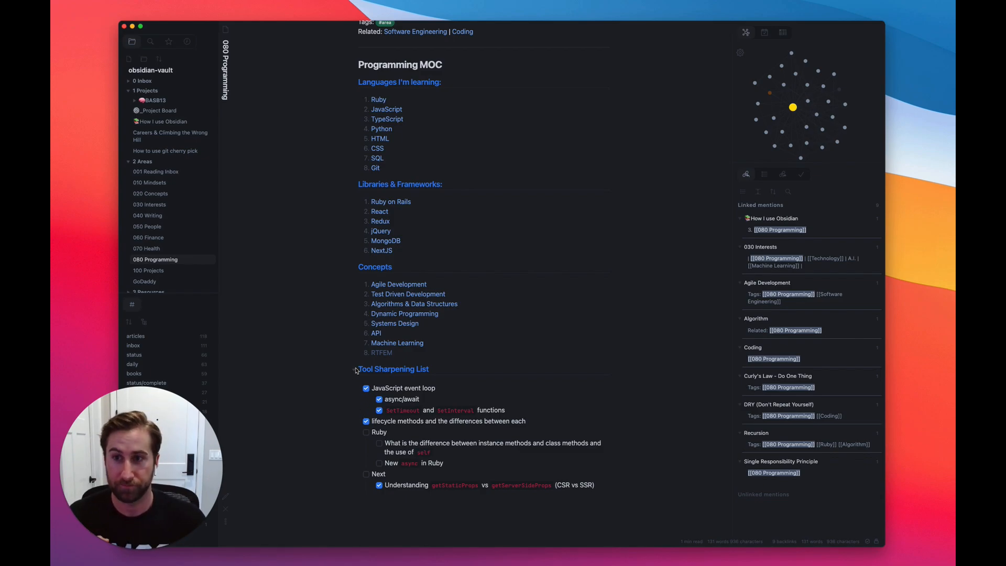
Step: Jump back to the How I use Obsidian note via the switcher search 'how i us'
key(cmd+p)
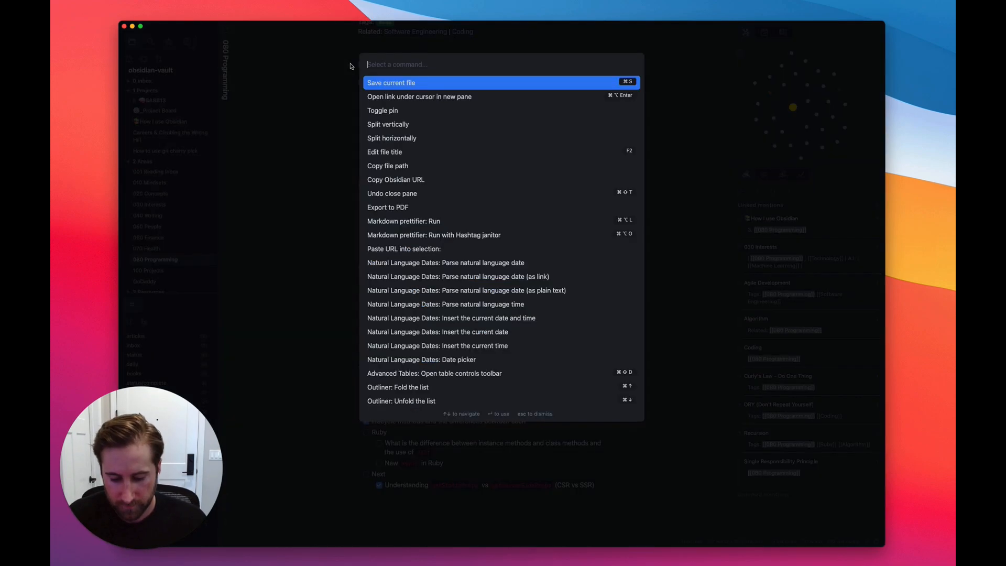
text(how i u)
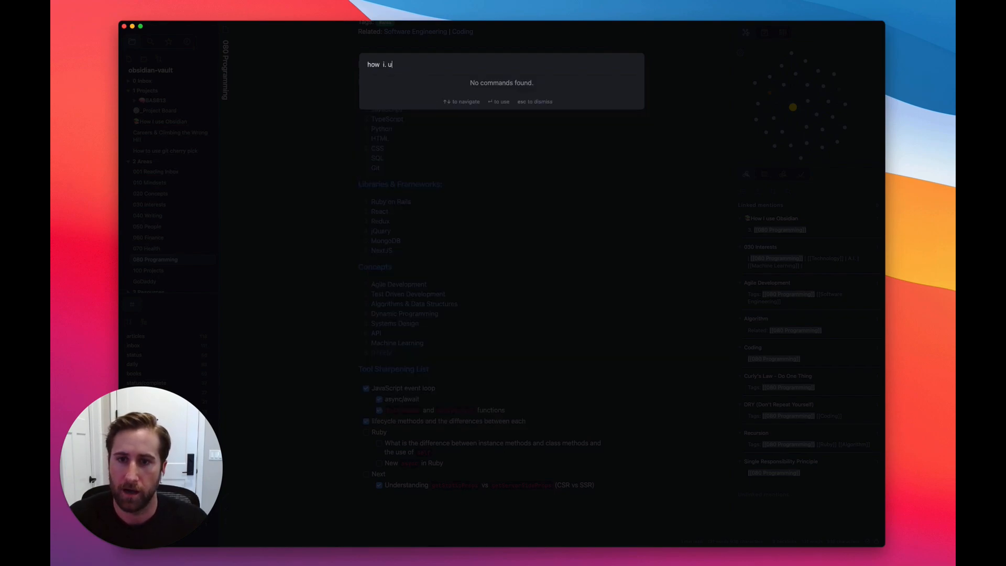
text(se)
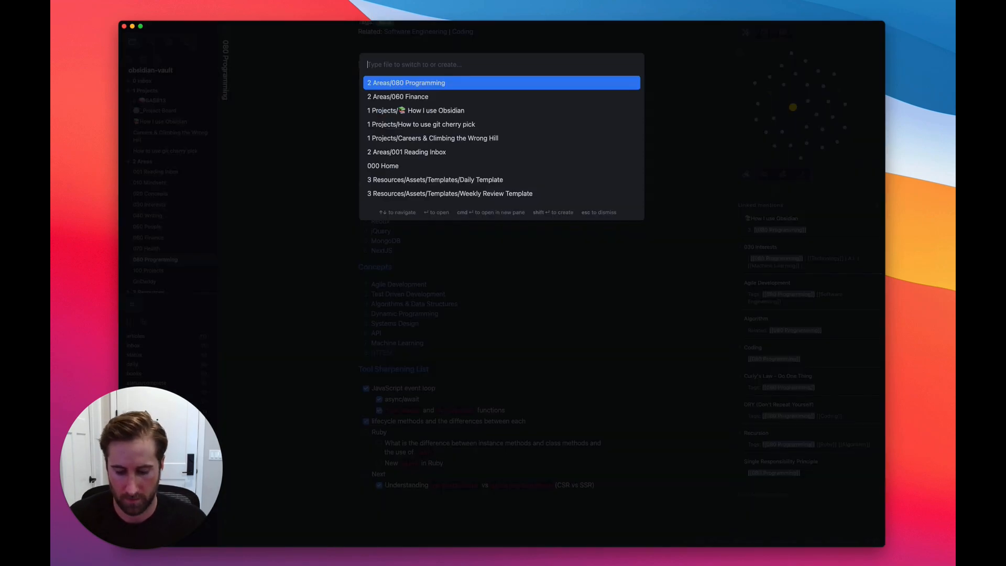
text(how i us)
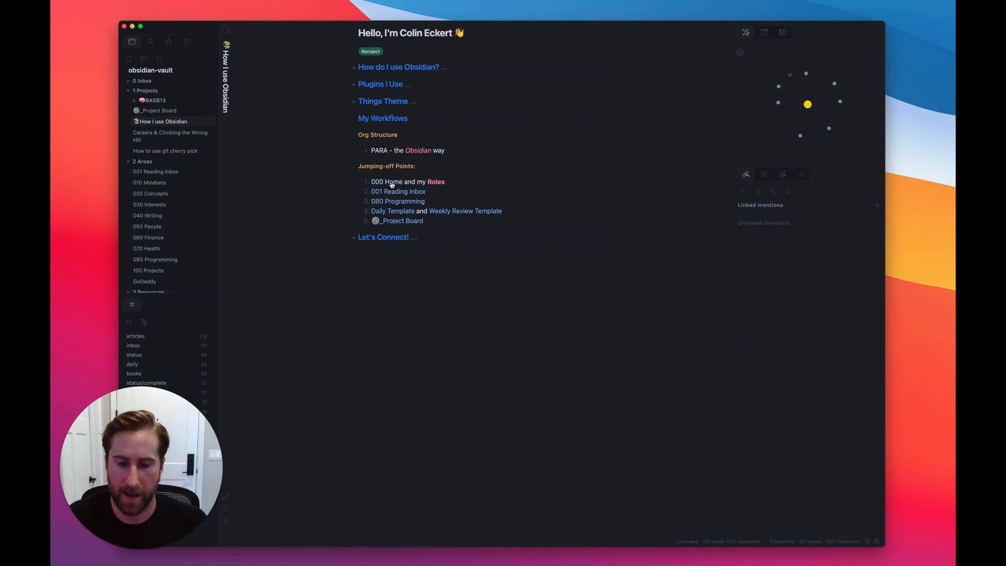
mouse_move(390, 184)
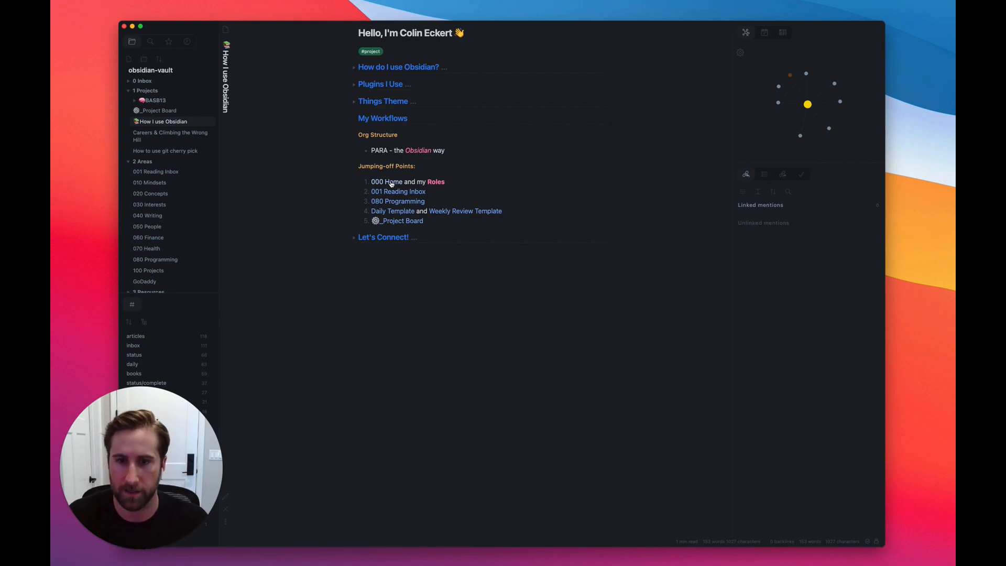
Step: Open the 000 Home link from Jumping-off Points in a new pane beside the note
click(384, 181)
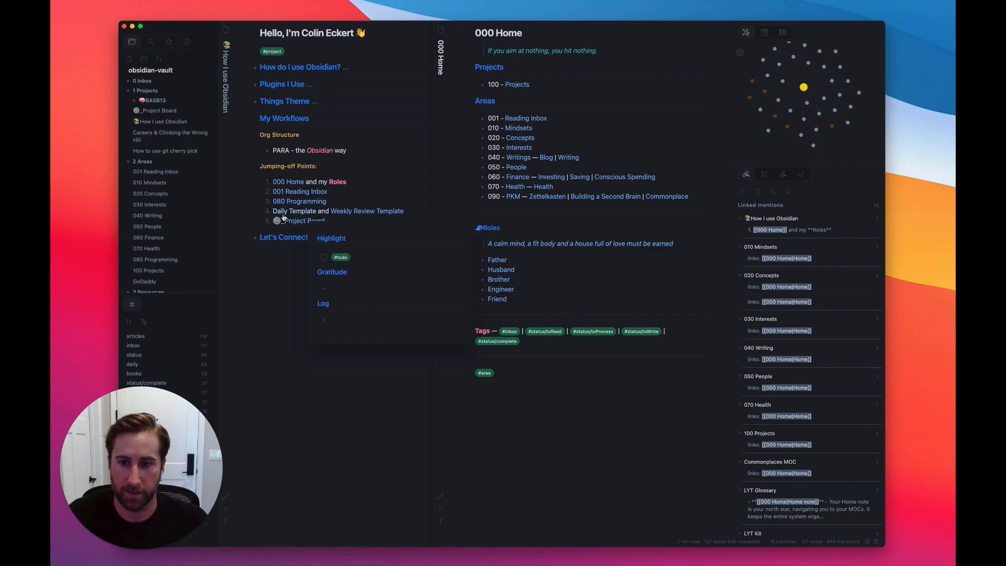
Step: Open the Weekly Review Template beside the note and switch it to edit mode
click(293, 210)
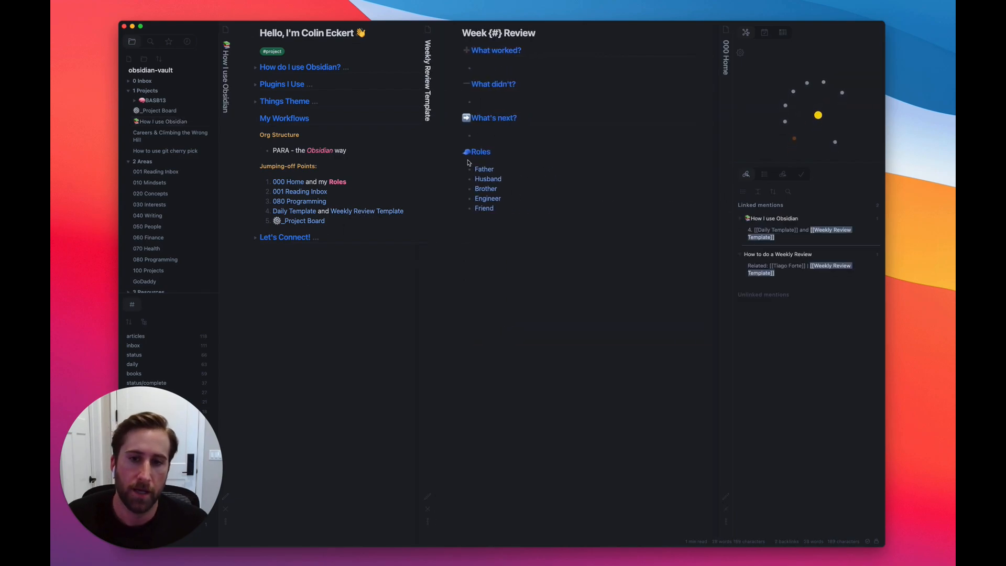
mouse_move(524, 169)
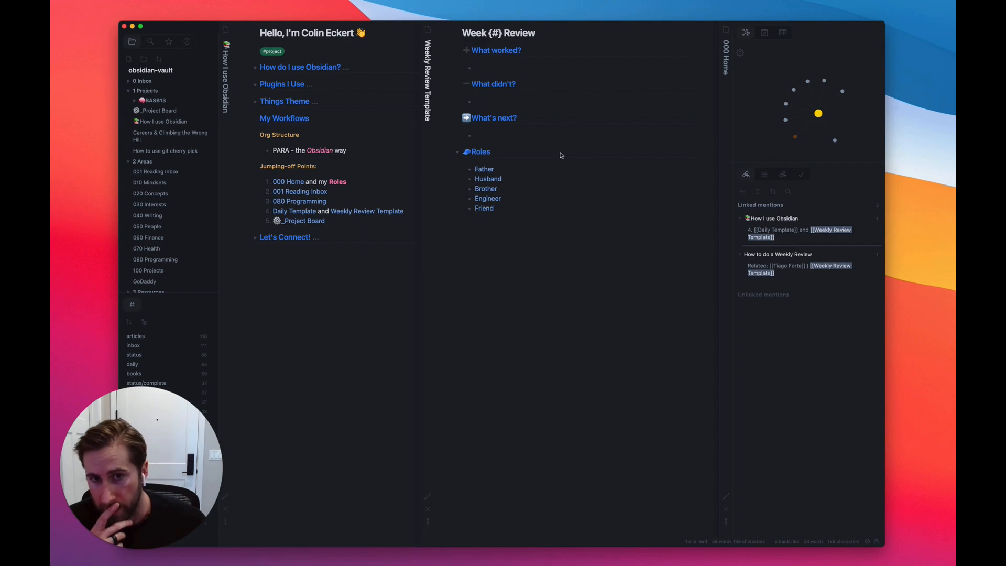
mouse_move(761, 75)
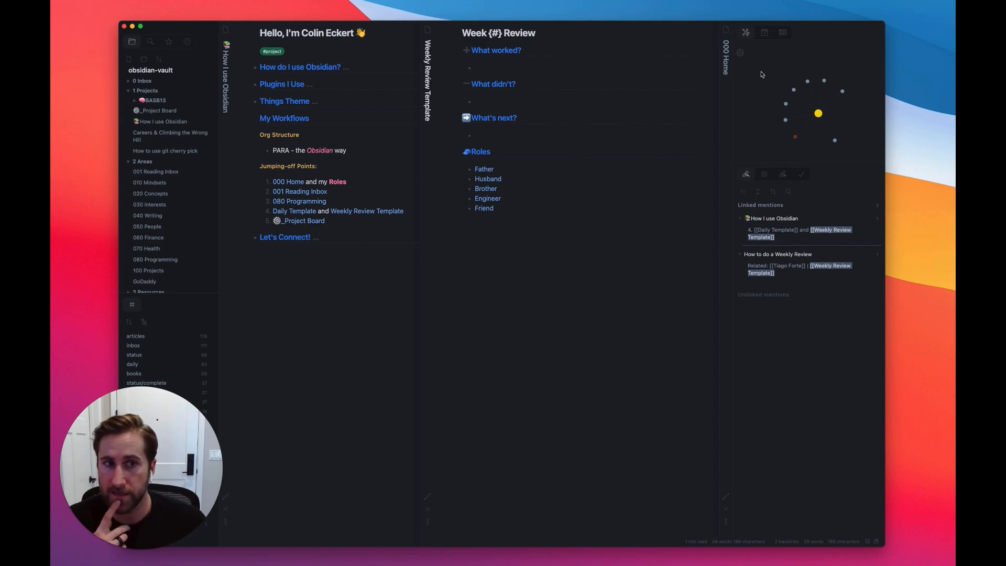
click(764, 32)
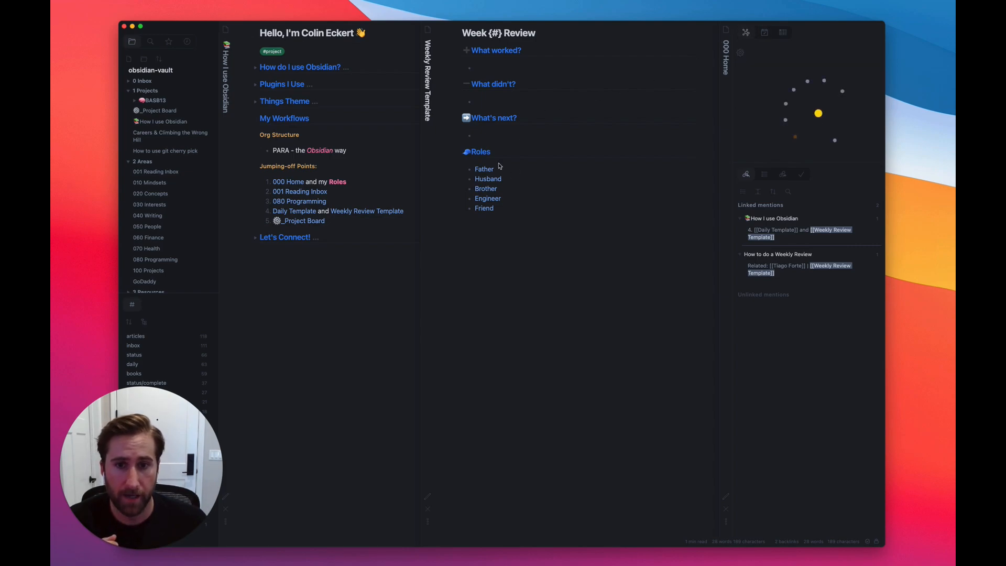
mouse_move(501, 182)
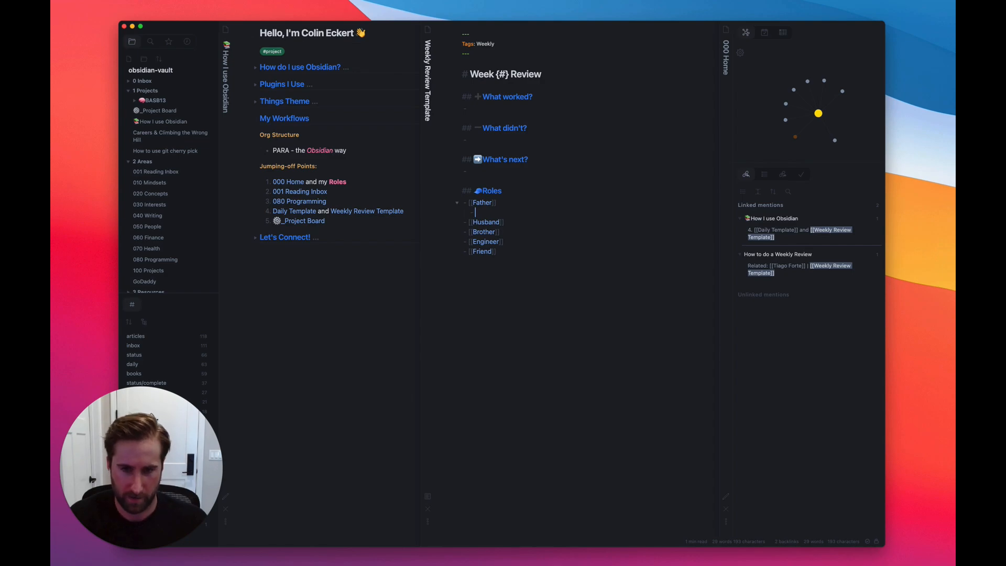
Step: Write 'Wore a silly costume at my daughter's 1st bd' on the indented line beneath [[Father]]
text(Wore a silly)
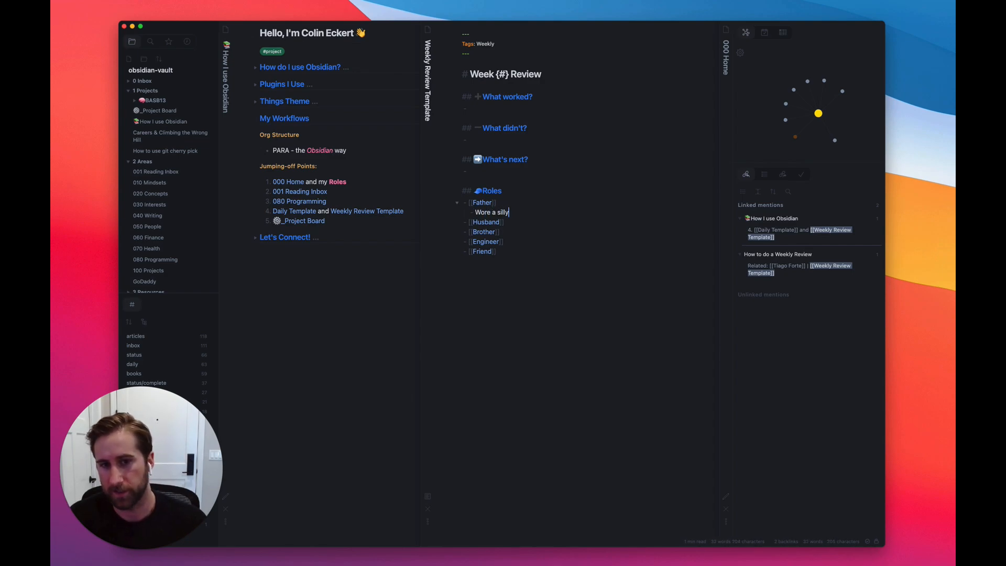
text(cost)
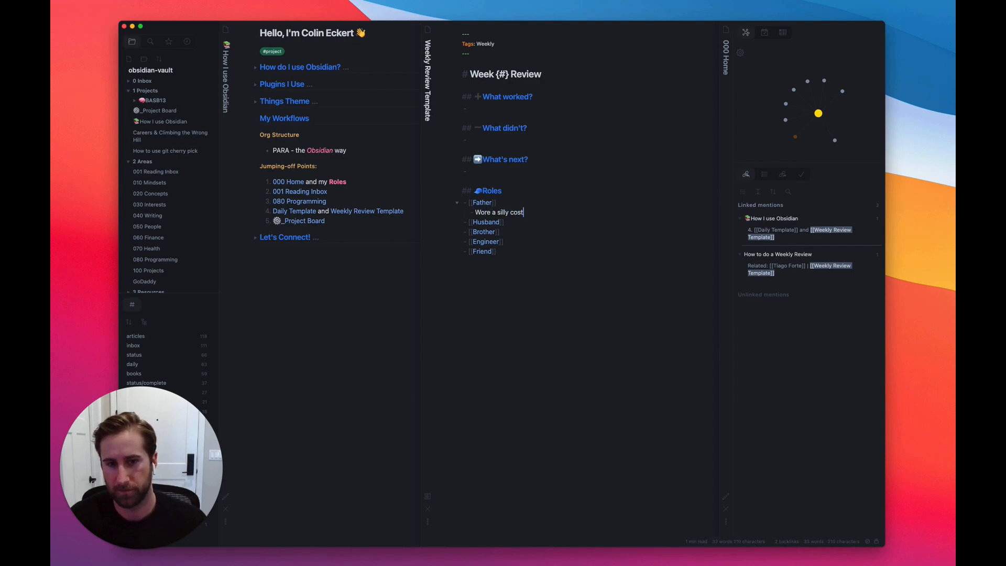
text(ume at myu)
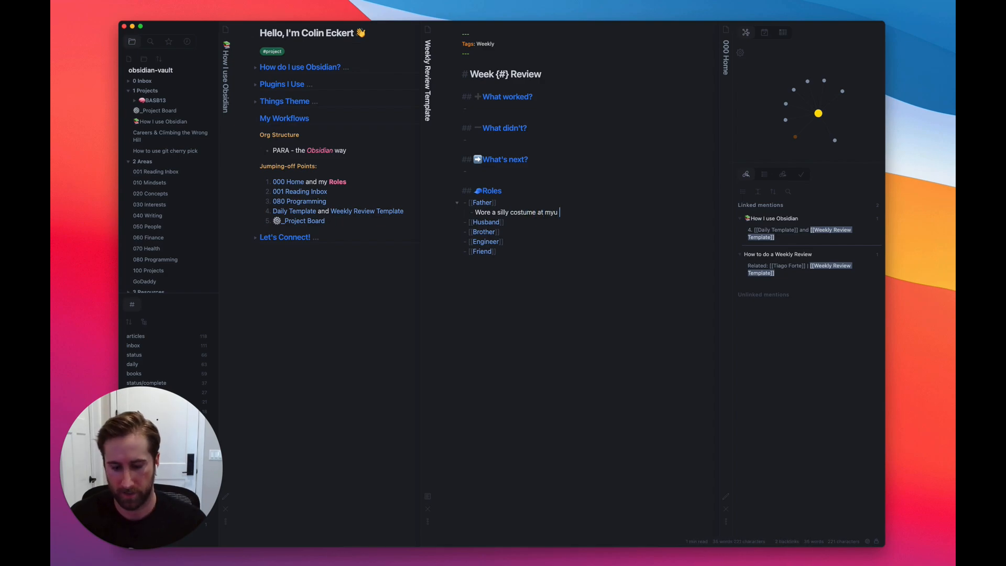
text(daughte)
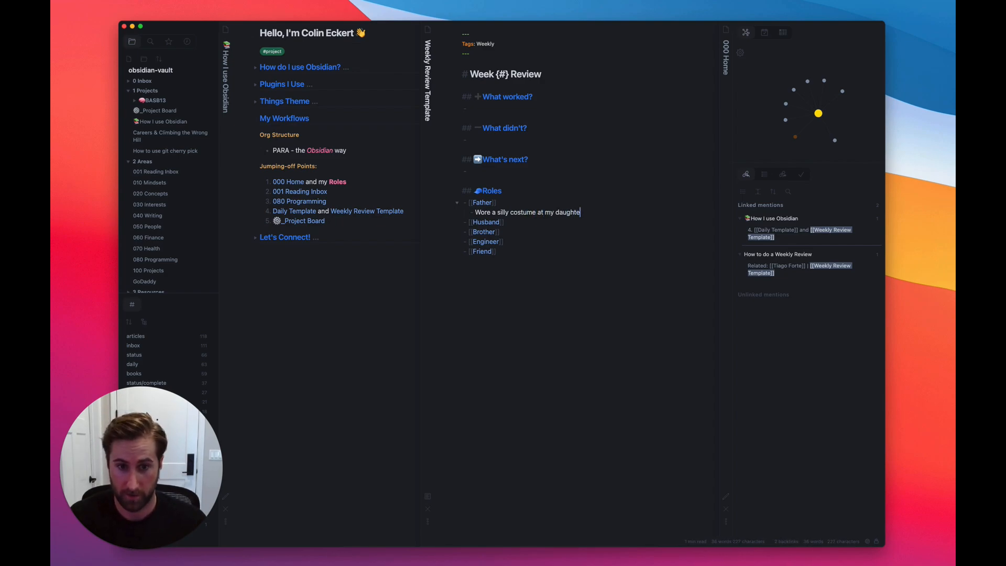
text(r's)
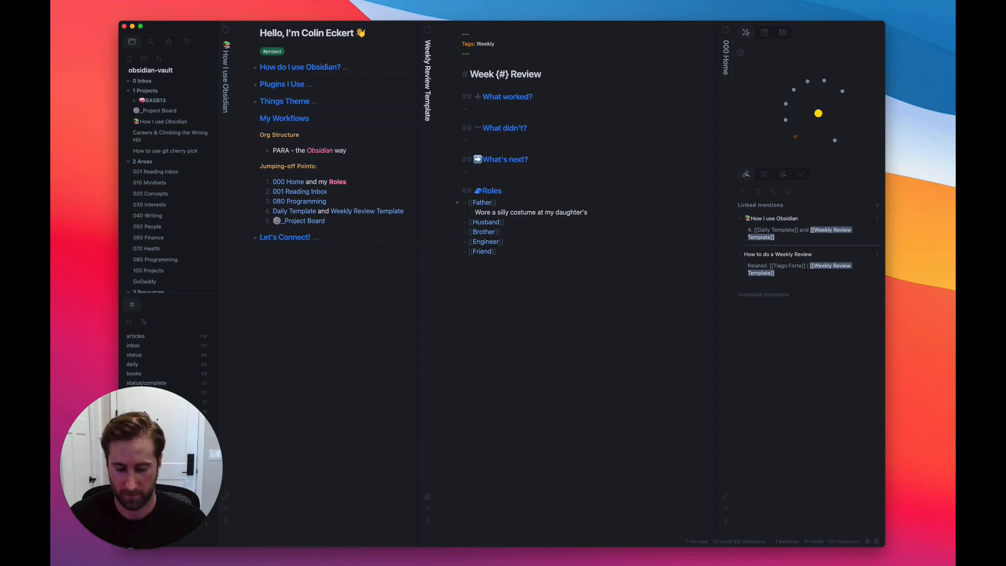
text(1st bday)
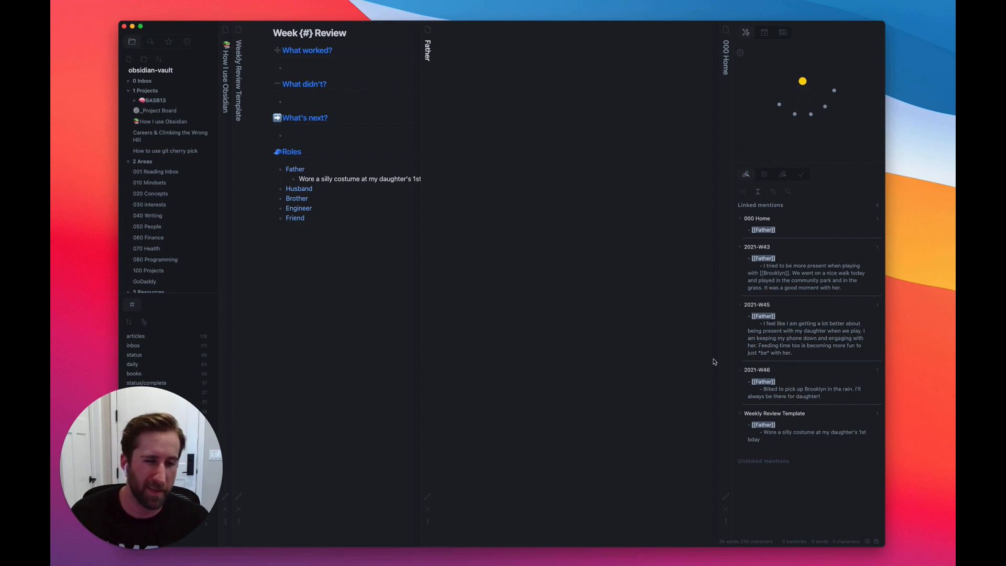
mouse_move(607, 414)
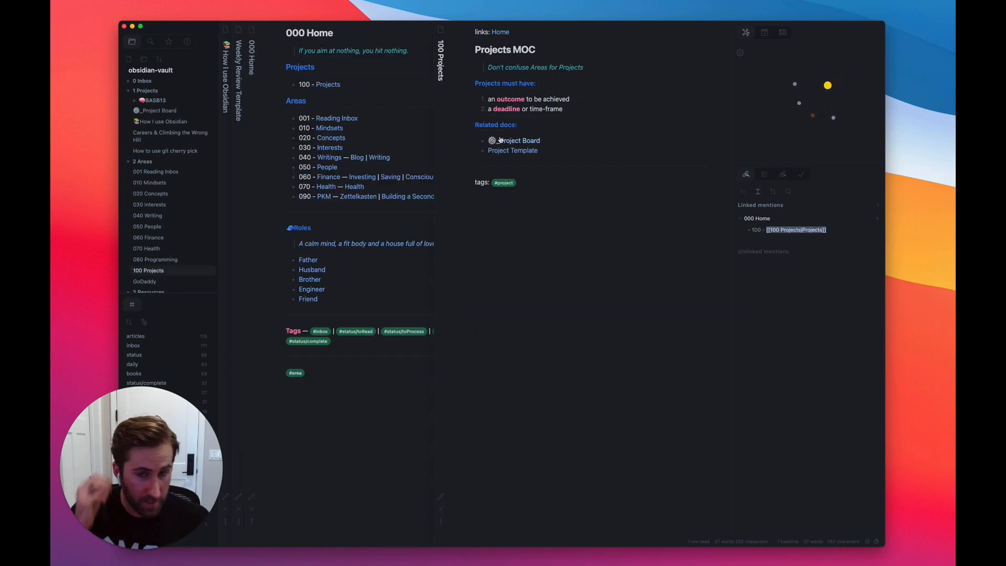
mouse_move(519, 139)
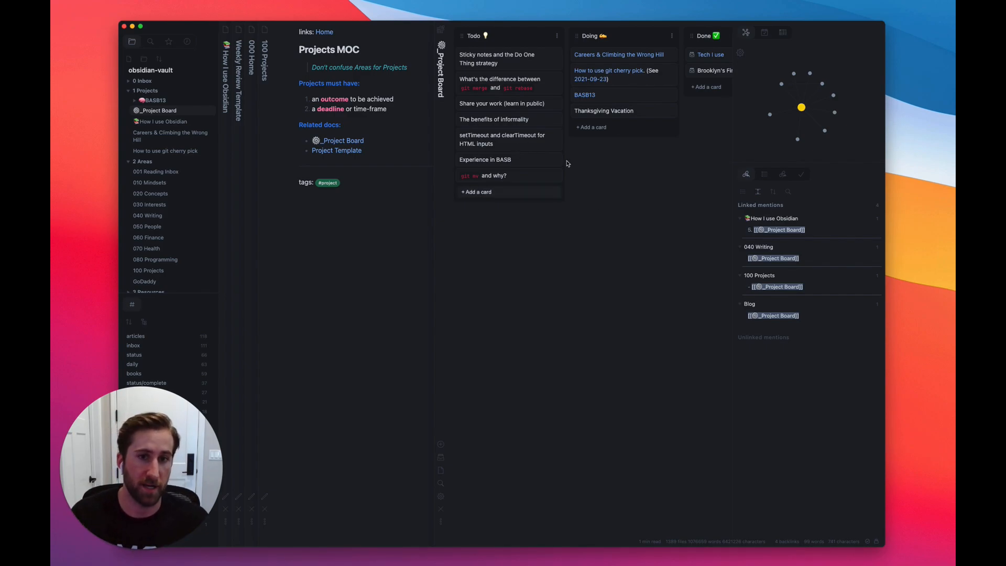
mouse_move(538, 186)
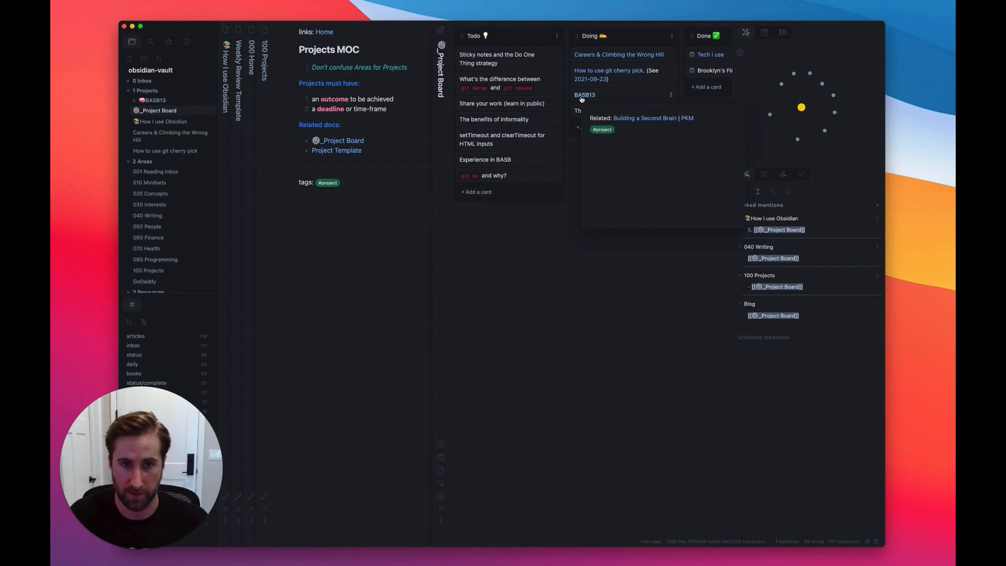
Step: Open the BASB13 project note from its card on the Project Board
click(584, 96)
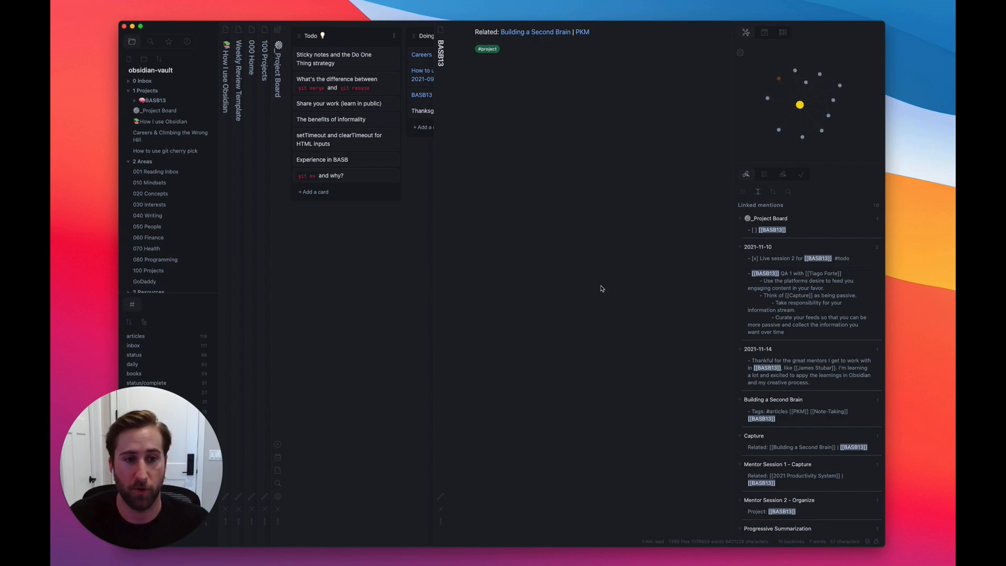
Step: Scroll BASB13's Linked mentions to see the mentor session and summarization notes referencing it
scroll(down, 3)
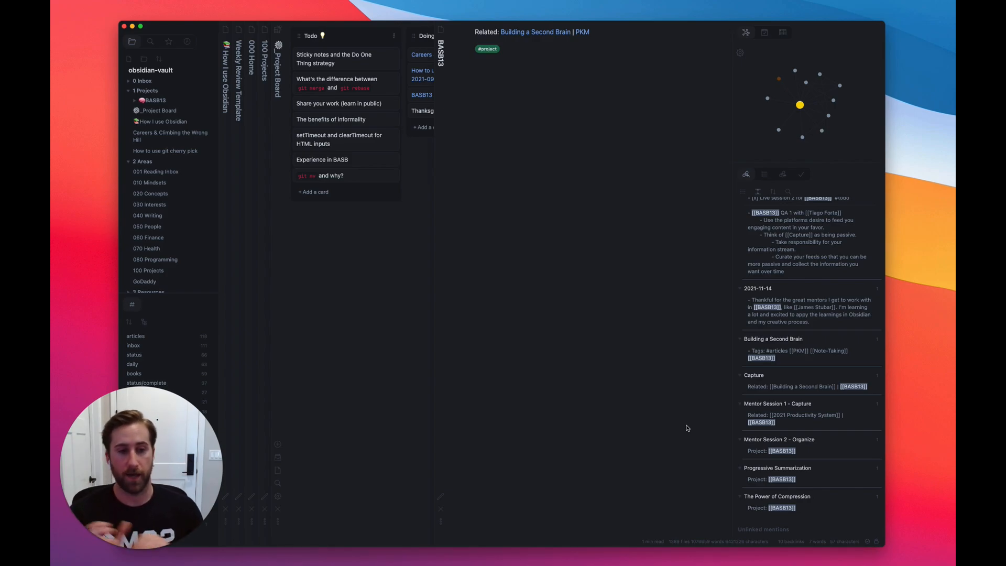
mouse_move(723, 350)
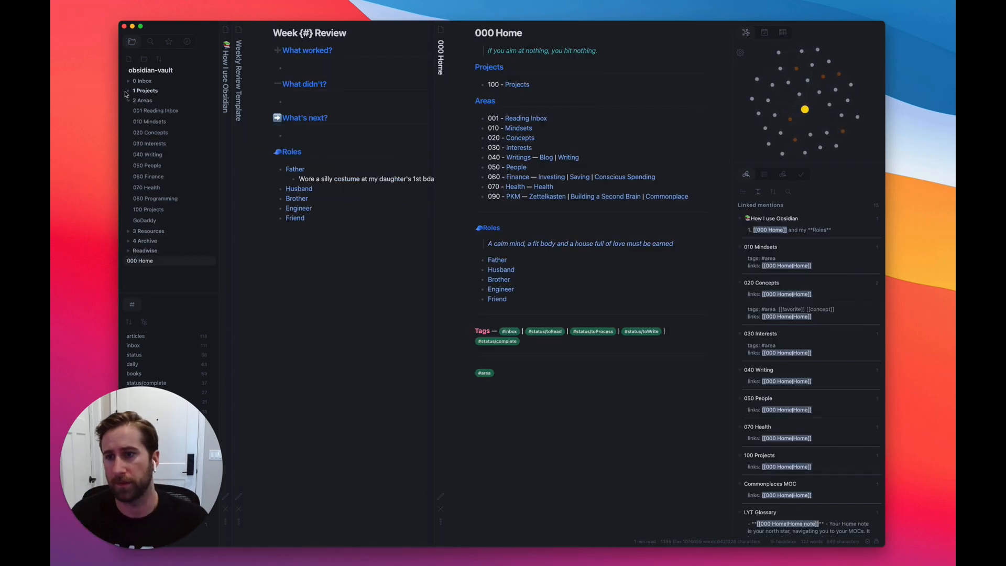
Step: Expand the 0 Inbox folder in the file explorer to list its notes beside 000 Home
click(142, 80)
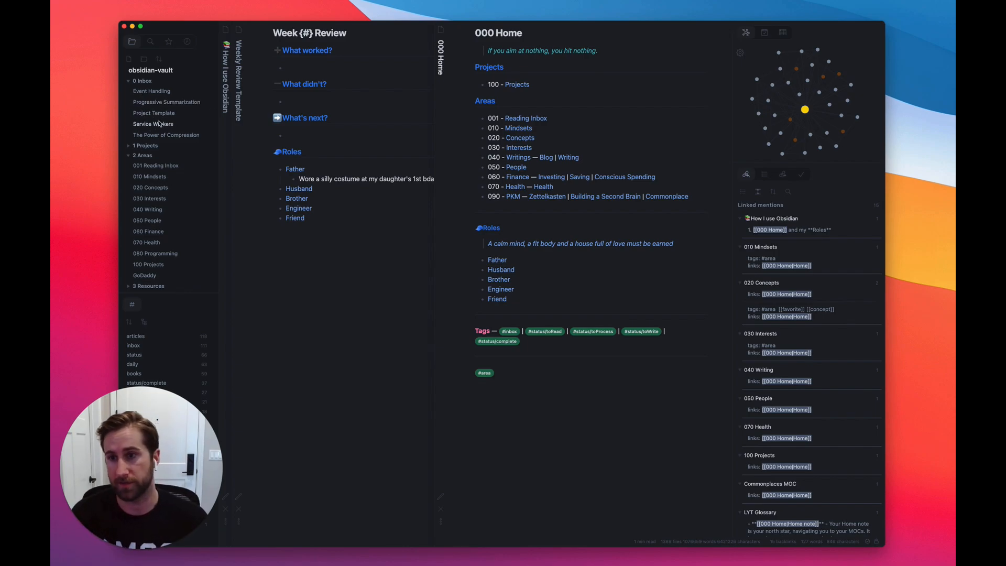
mouse_move(163, 113)
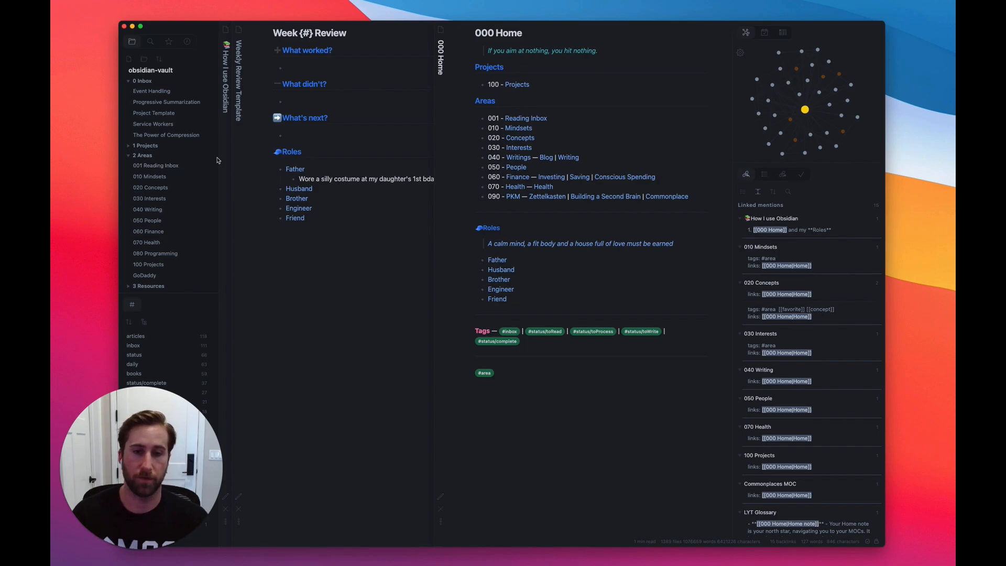
mouse_move(510, 219)
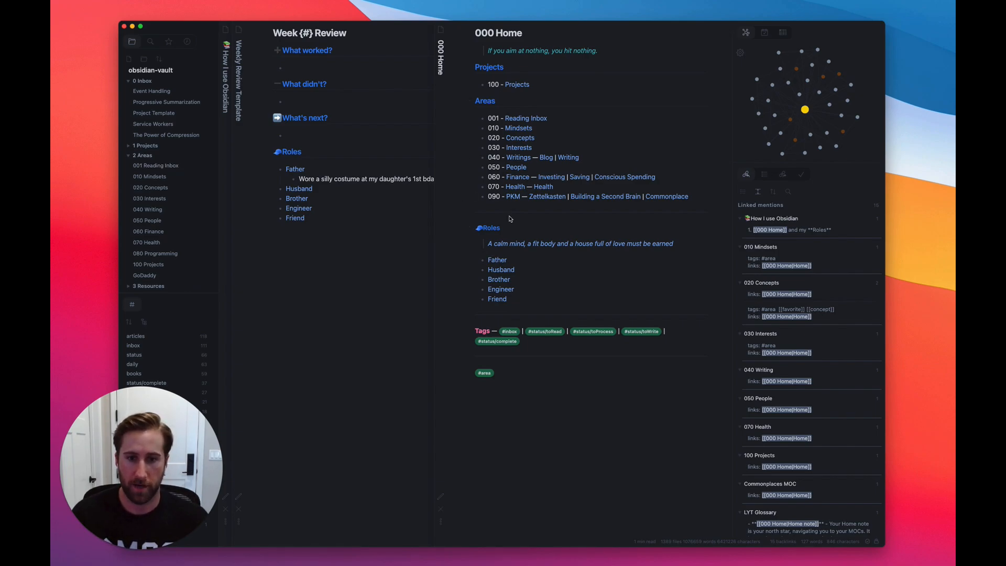
mouse_move(528, 119)
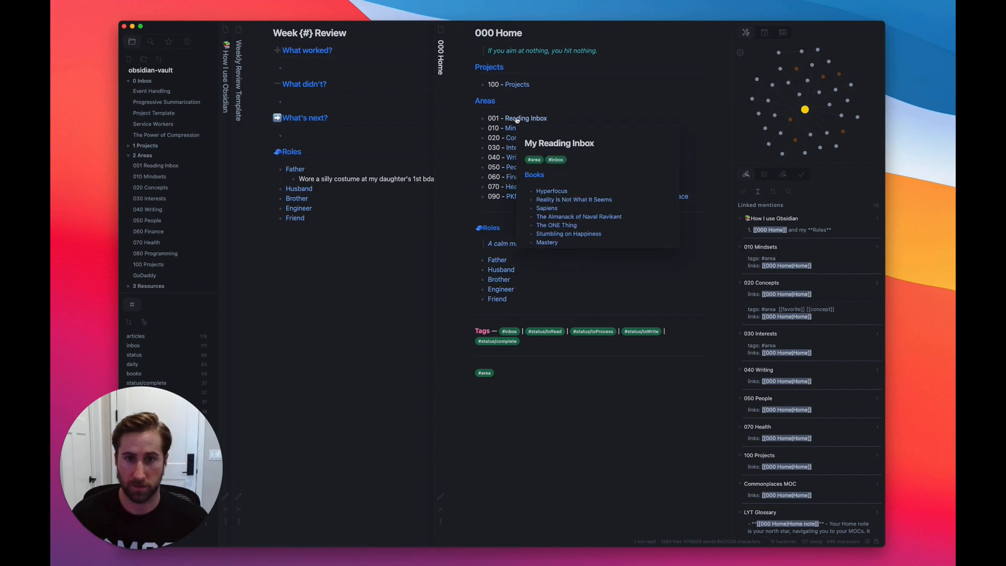
Step: Open 001 Reading Inbox in the right pane and expand its Books and Articles lists of saved items
click(516, 119)
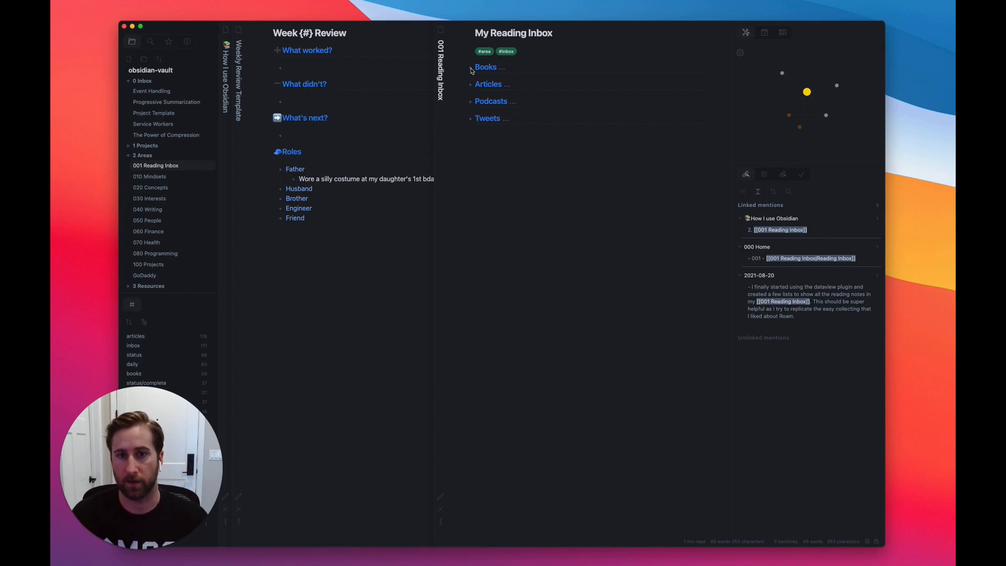
click(485, 67)
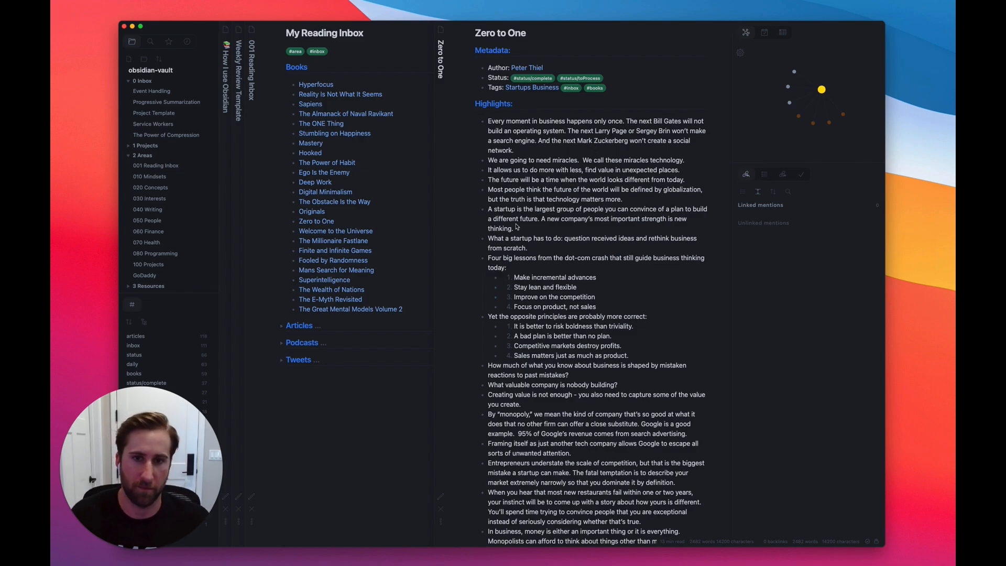
mouse_move(550, 441)
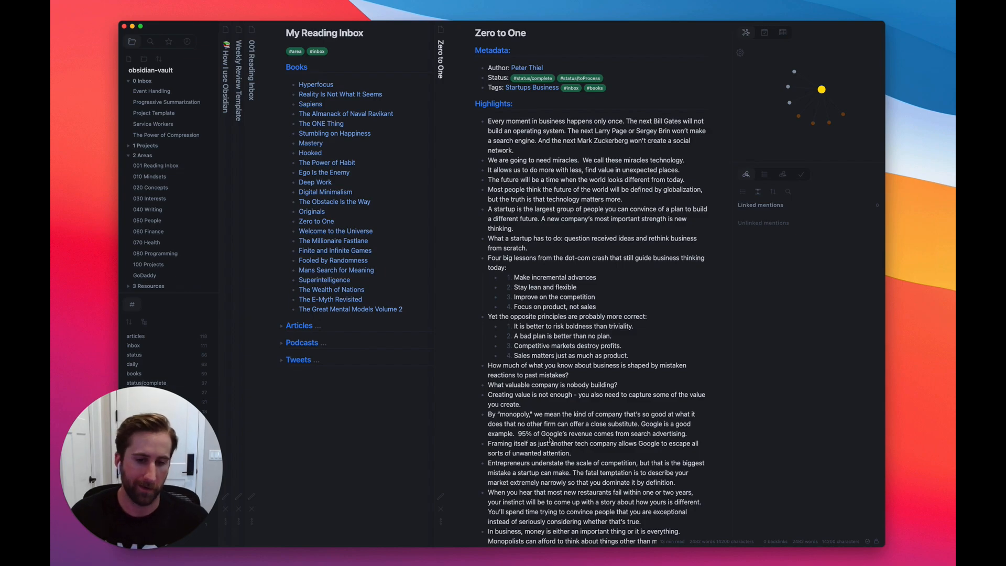
scroll(down, 3)
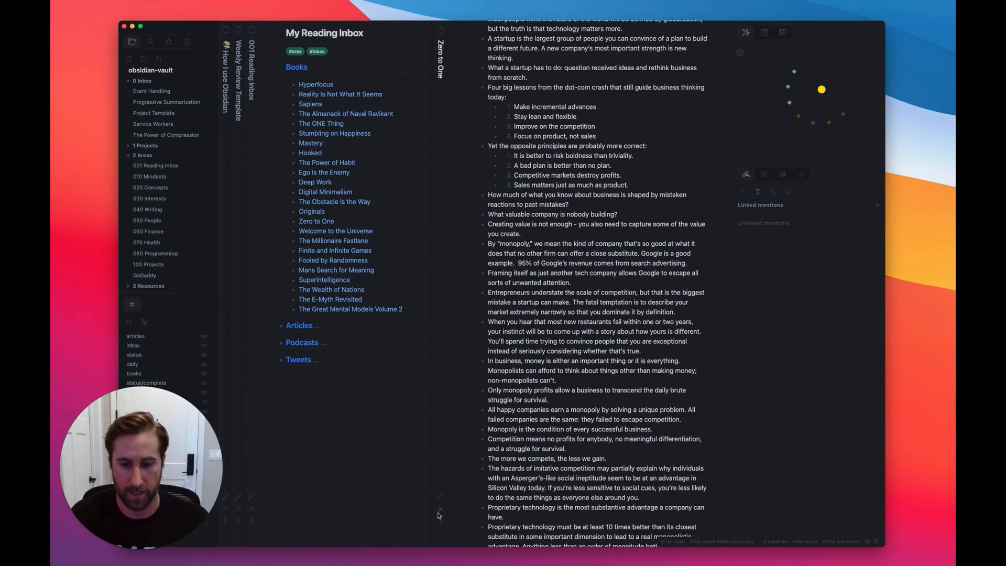
click(156, 166)
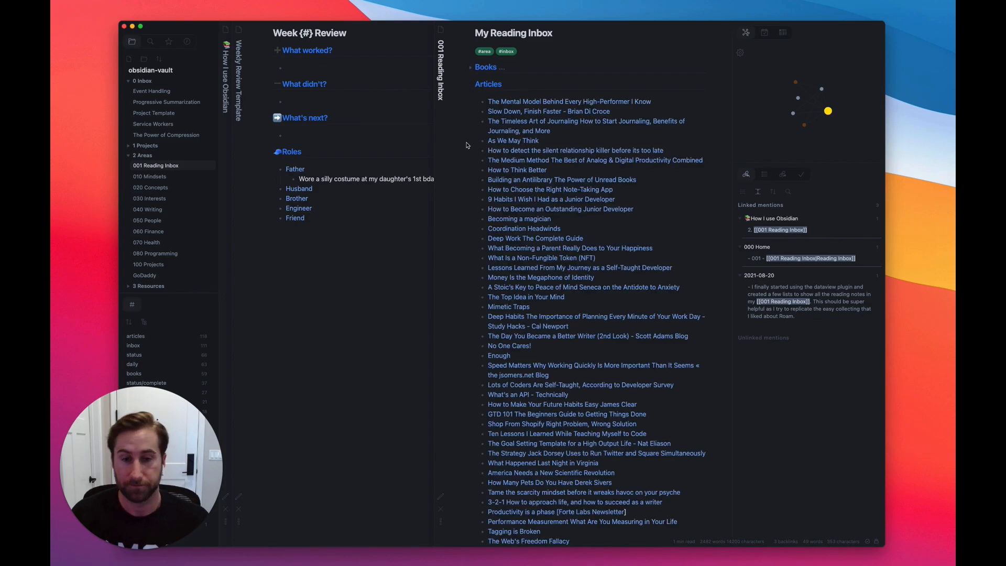
Step: Switch the reading inbox to editing view and unfold the Books and Articles dataview code blocks
click(487, 84)
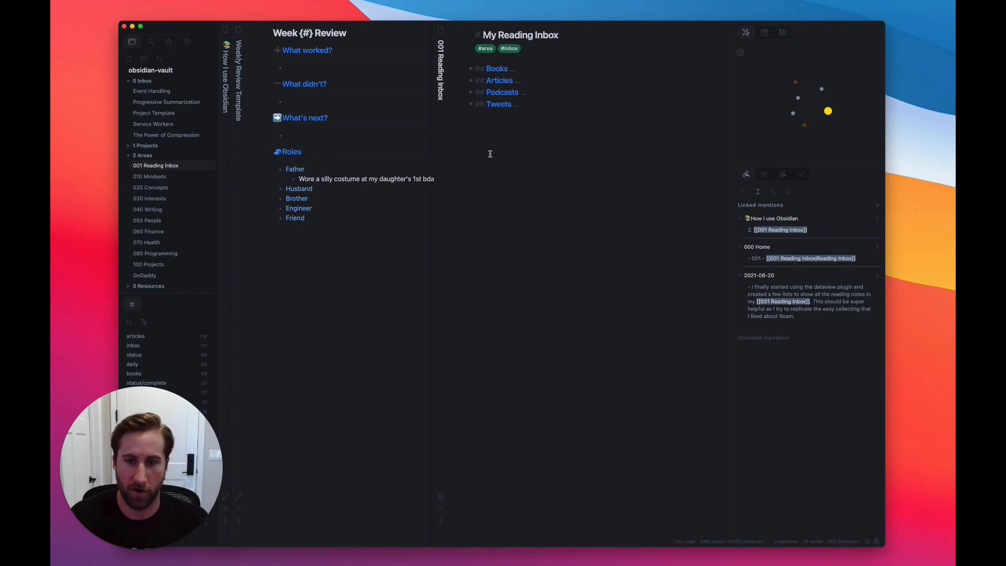
click(471, 69)
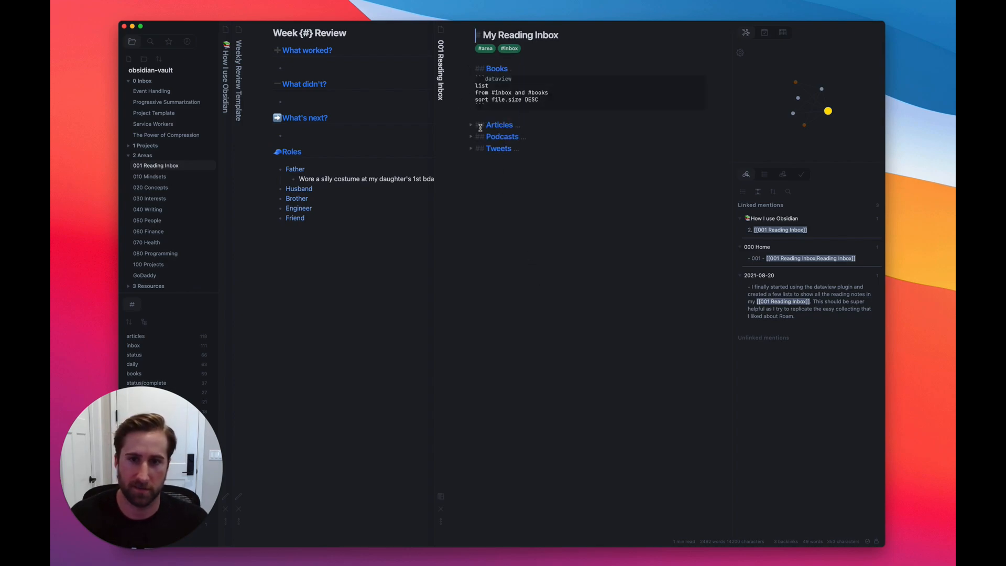
click(472, 124)
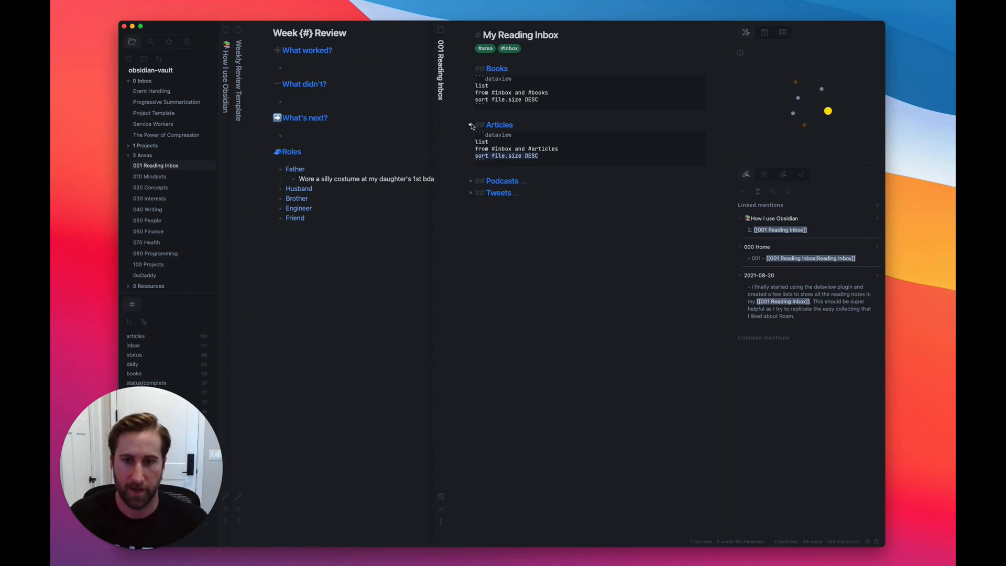
click(471, 181)
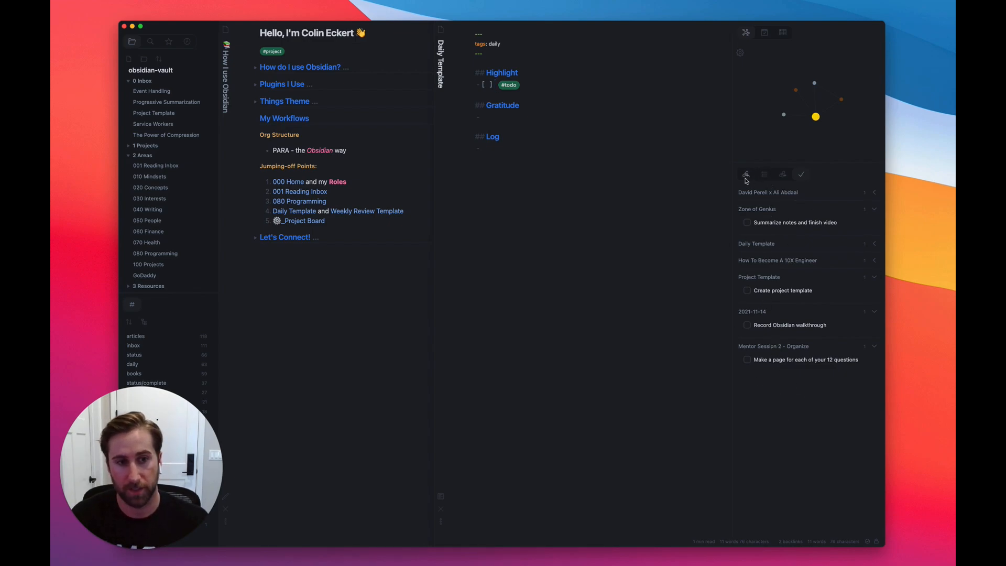
mouse_move(558, 113)
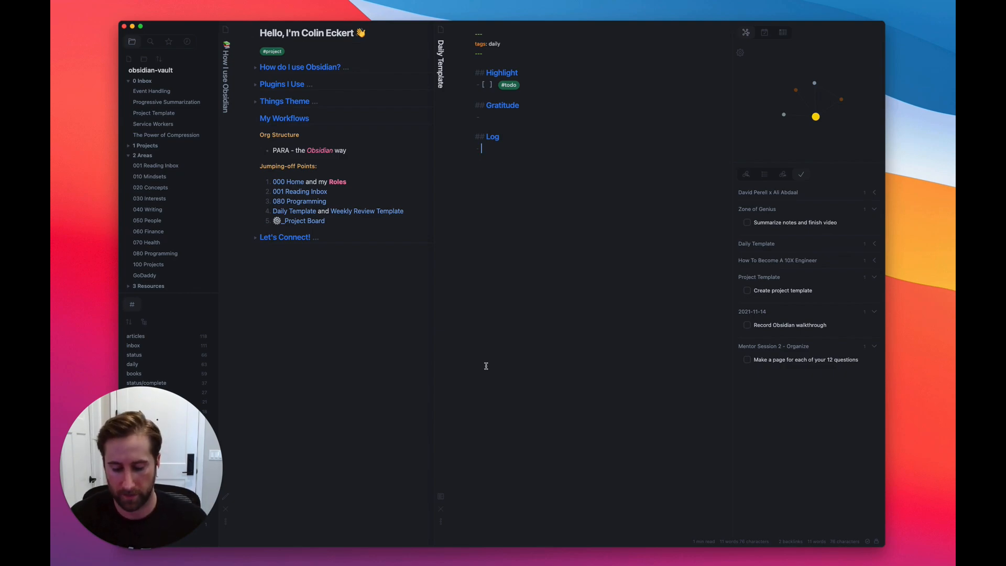
Step: Write the Log entry about using git mv to save history under Daily Template, ending with #til
text(You)
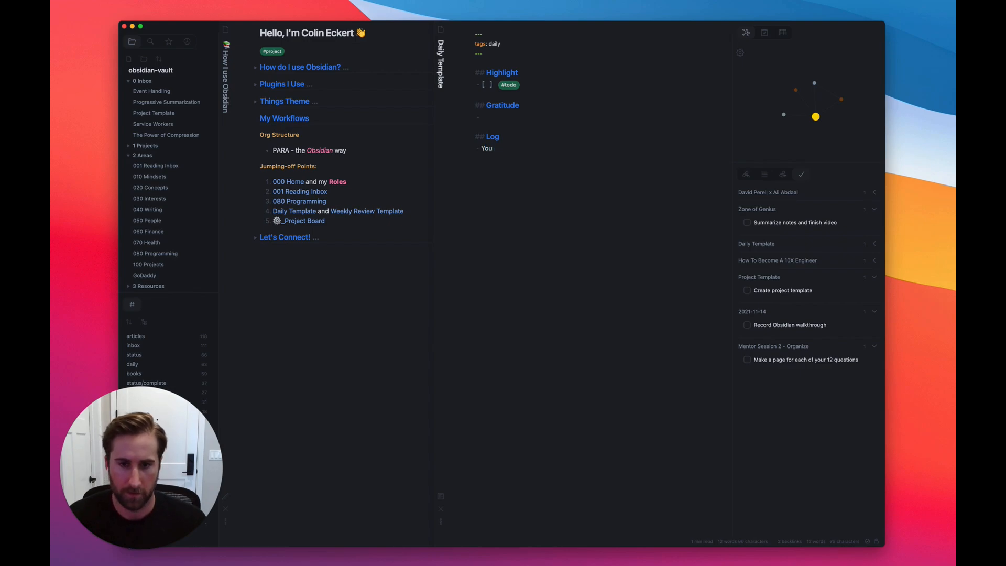
text(git mv to s)
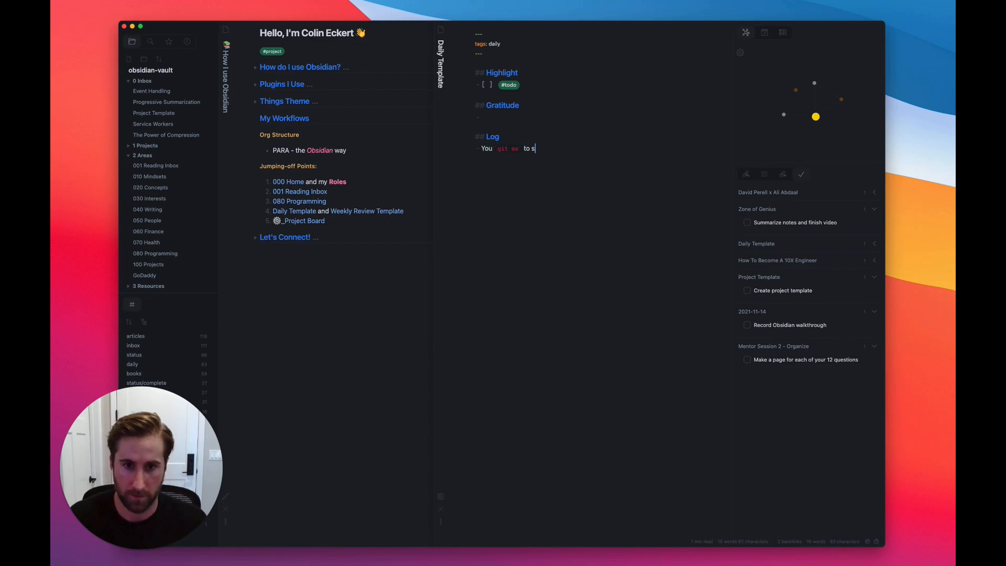
key(Backspace)
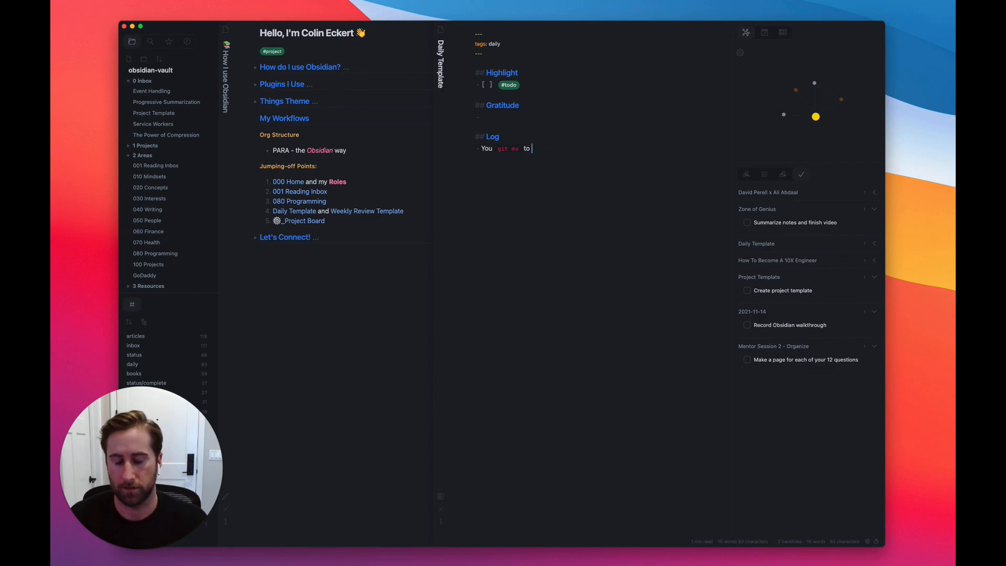
text(ave)
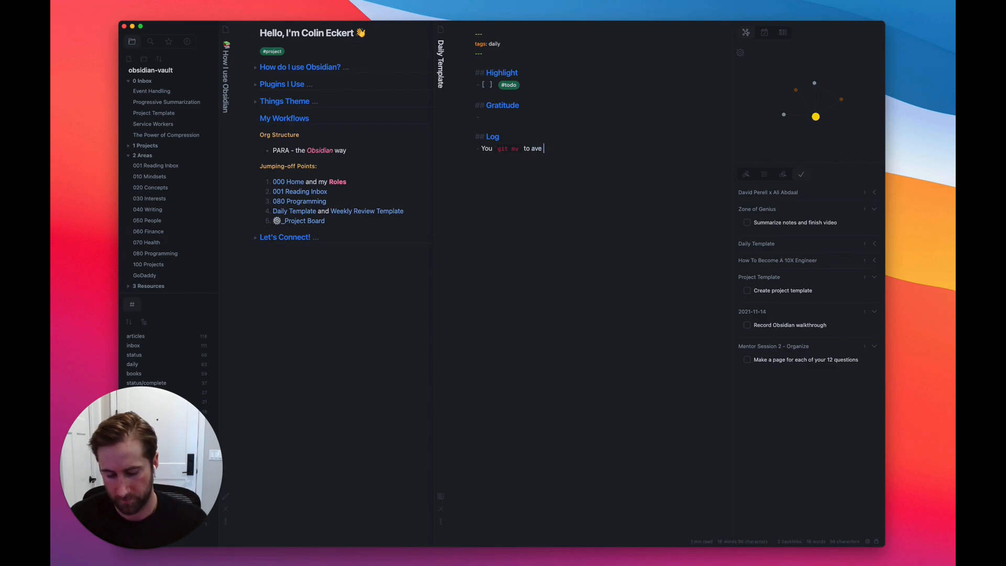
text(hit)
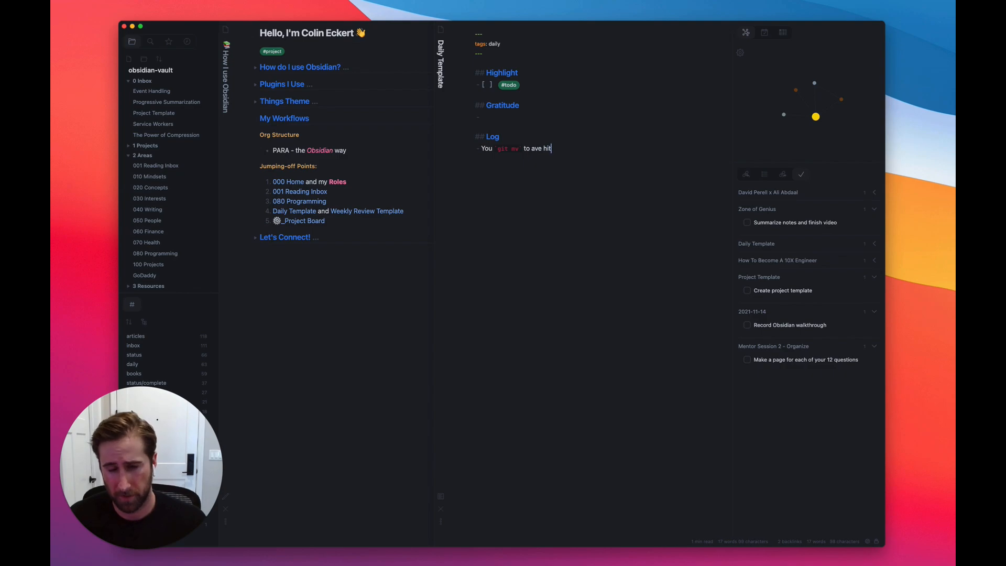
text(tory)
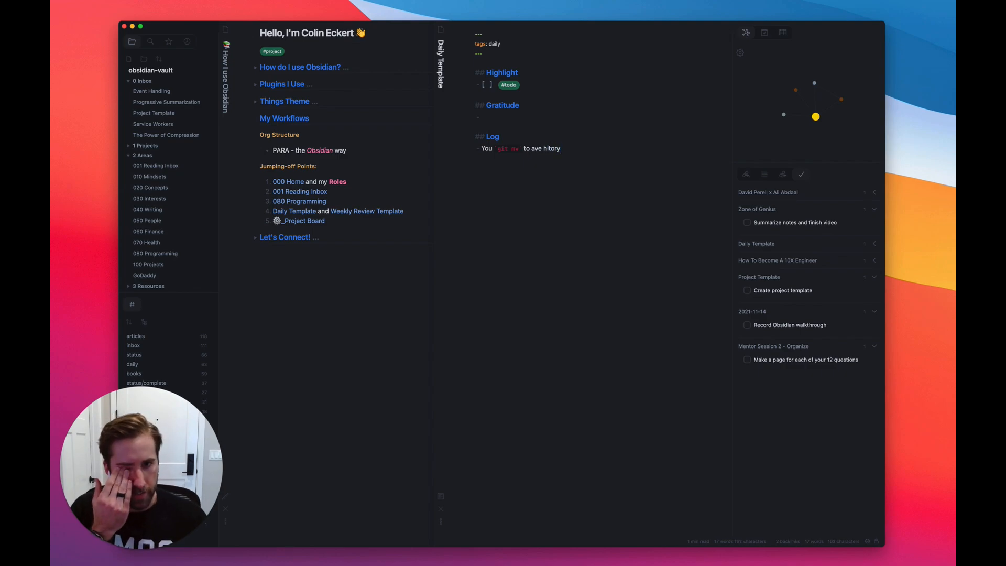
key(BackSpace)
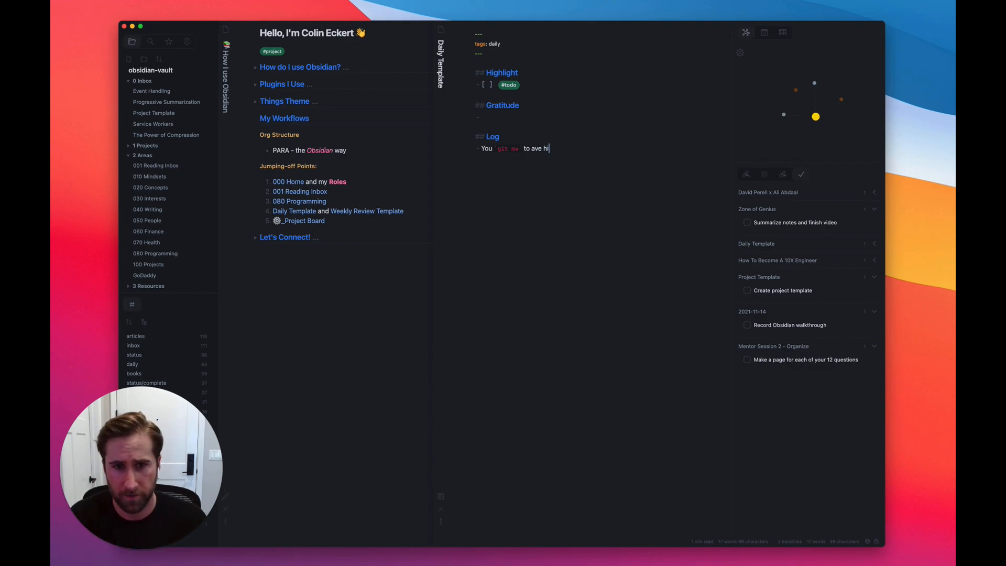
text(story)
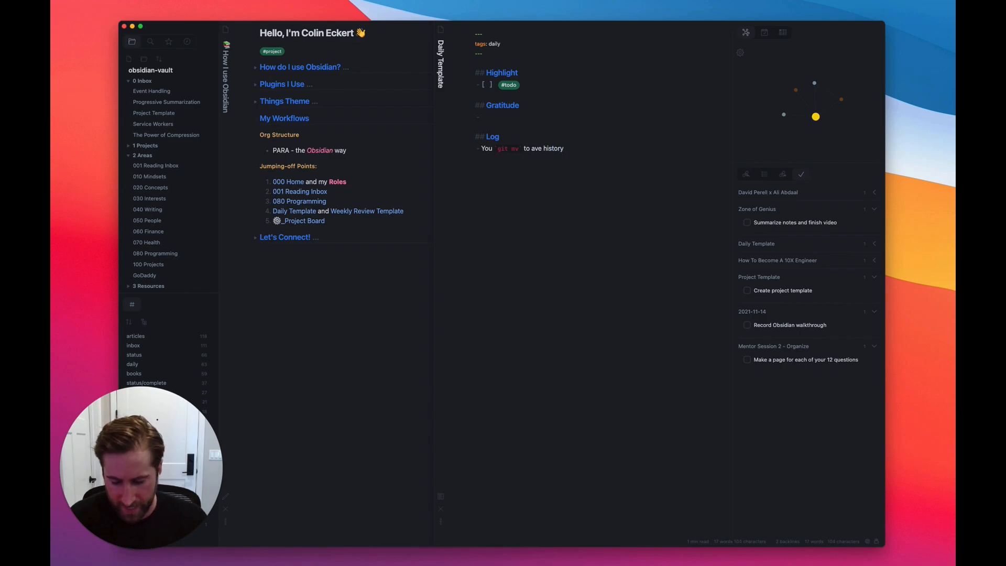
text(#til)
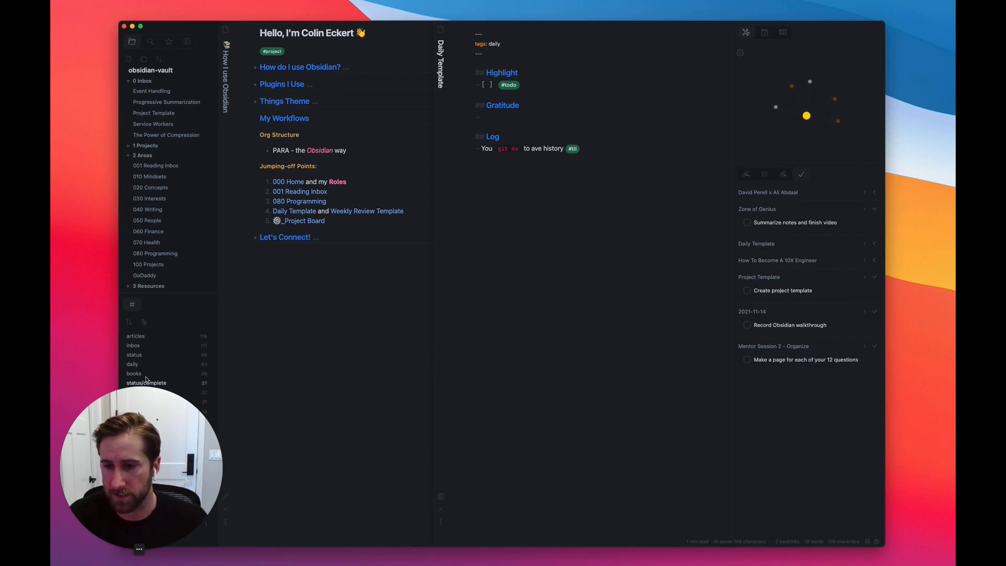
Step: Search the vault for #til to list the September, October and Daily Template matches
click(150, 41)
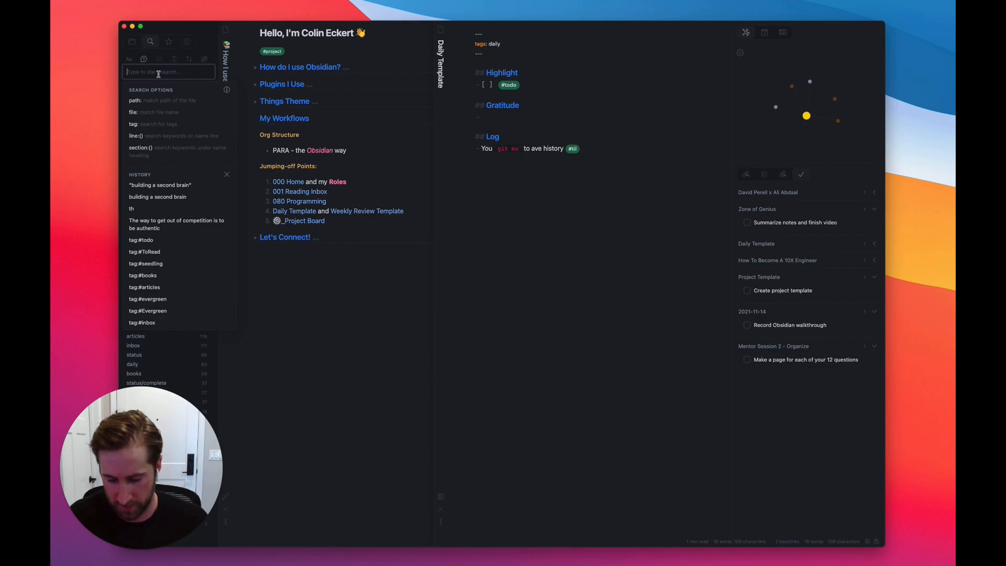
text(#til)
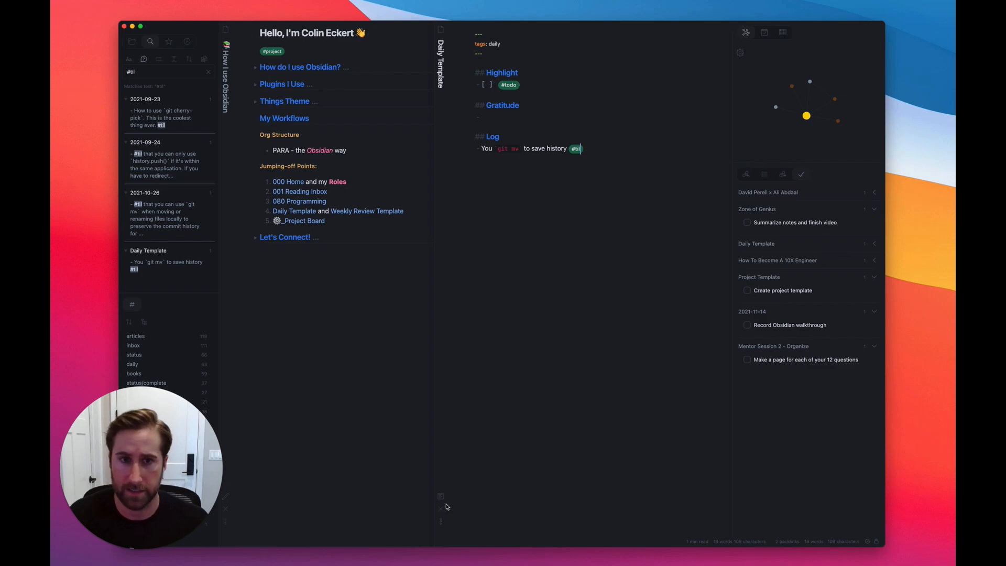
mouse_move(442, 513)
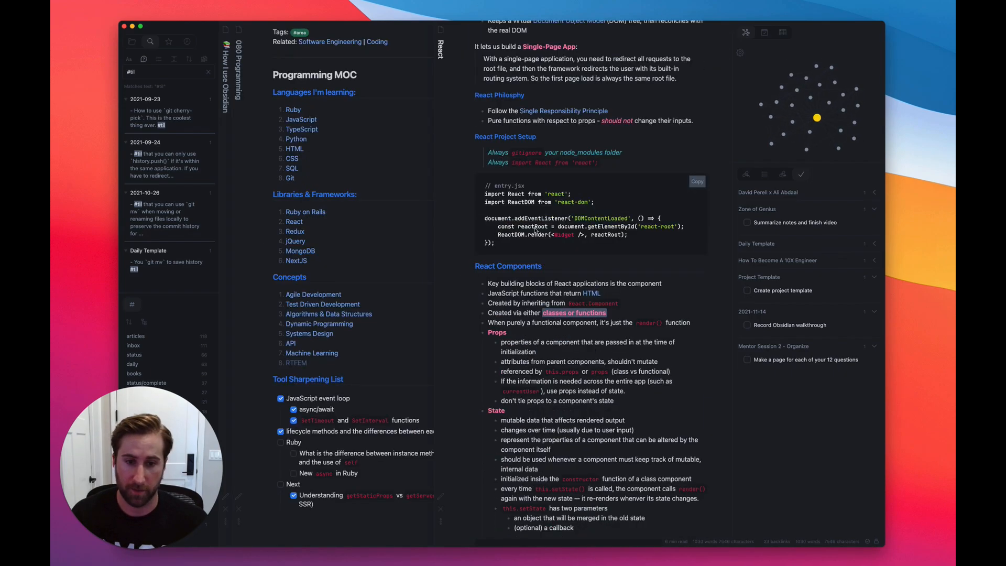
Step: Scroll down the React note to read through its component notes beside the Programming MOC
scroll(down, 3)
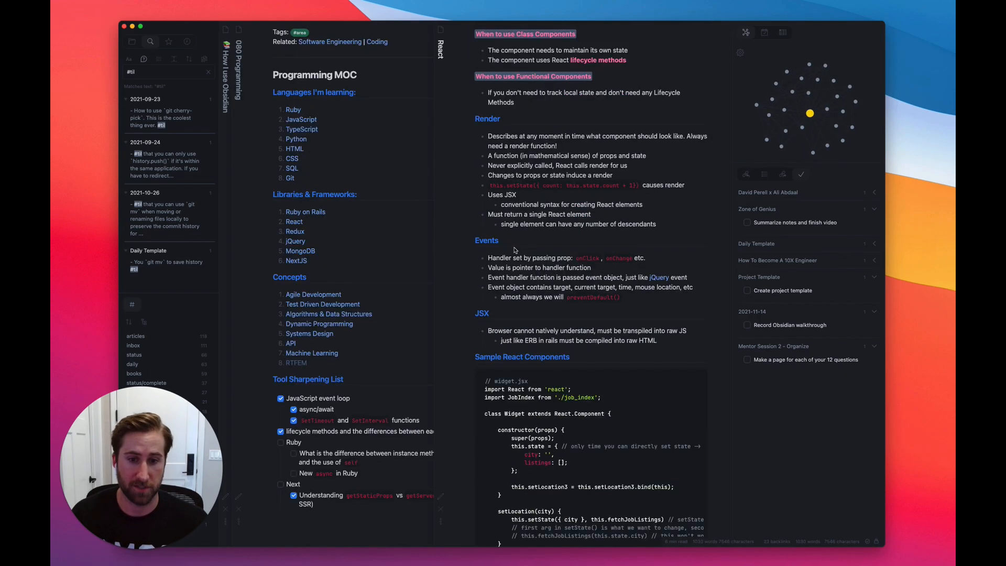
scroll(down, 3)
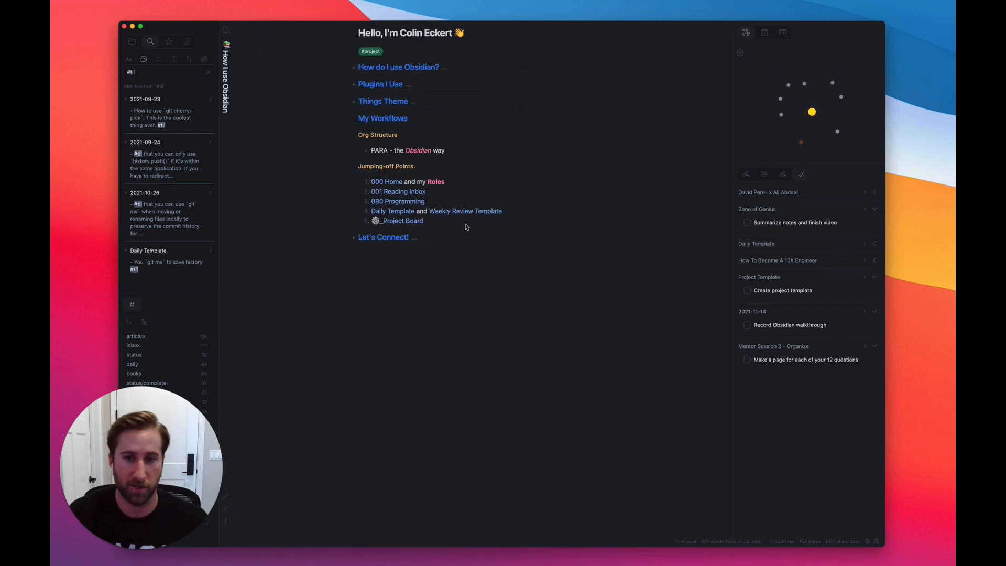
mouse_move(351, 239)
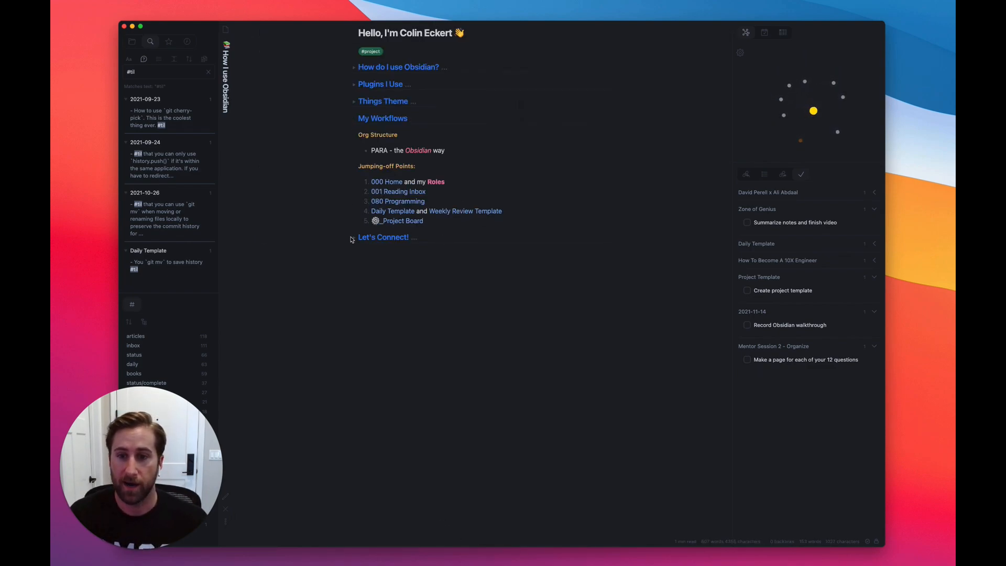
Step: Unfold the Let's Connect! heading to show the Twitter, GitHub and website links
click(354, 237)
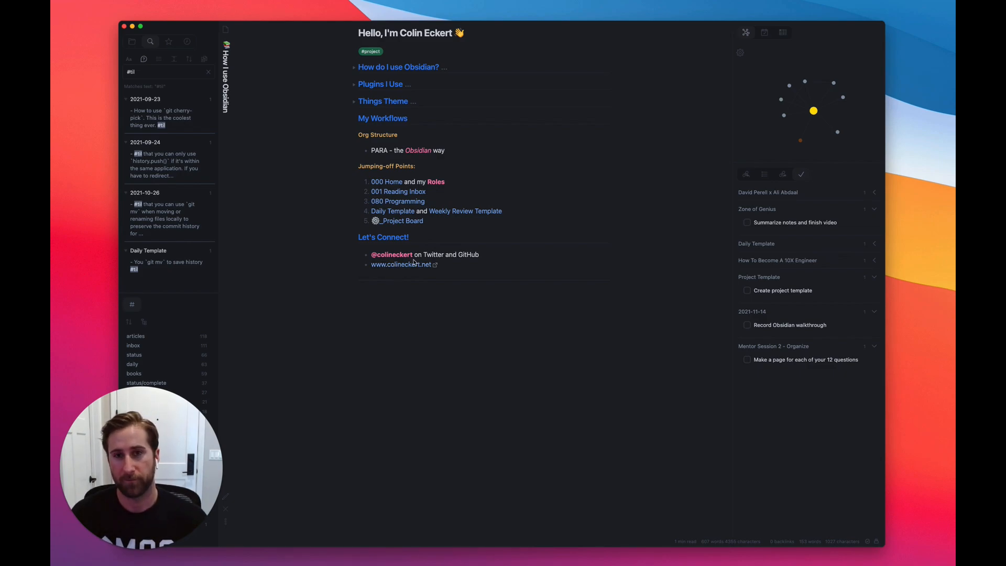
mouse_move(416, 270)
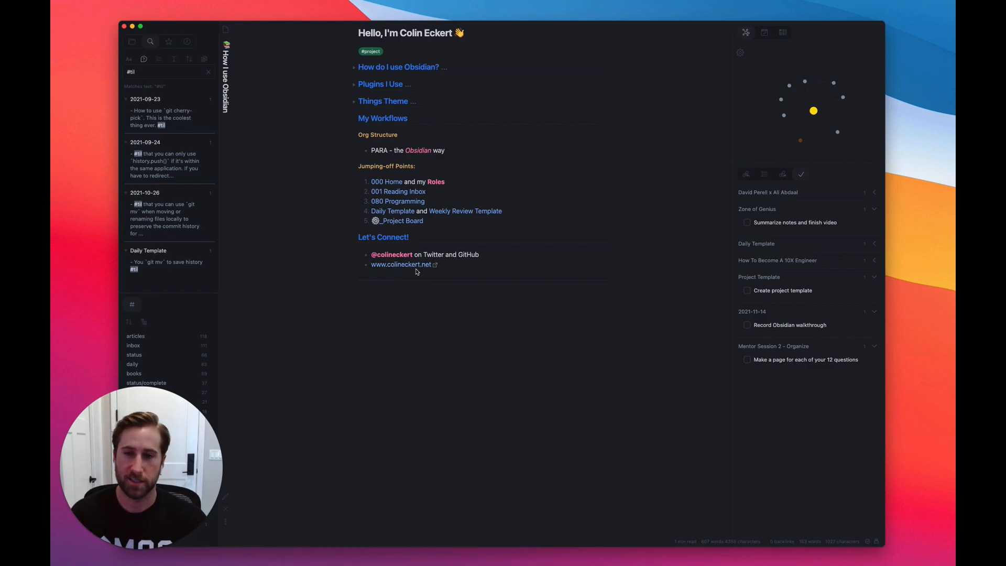